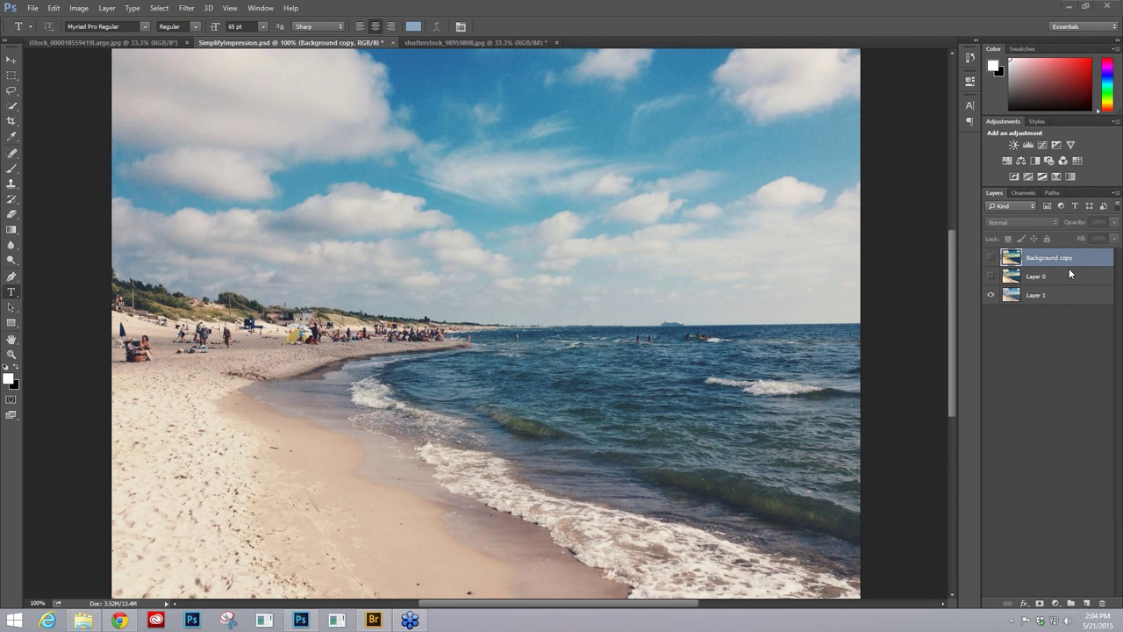
{"action": "mouse_move", "coordinate": [1057, 284]}
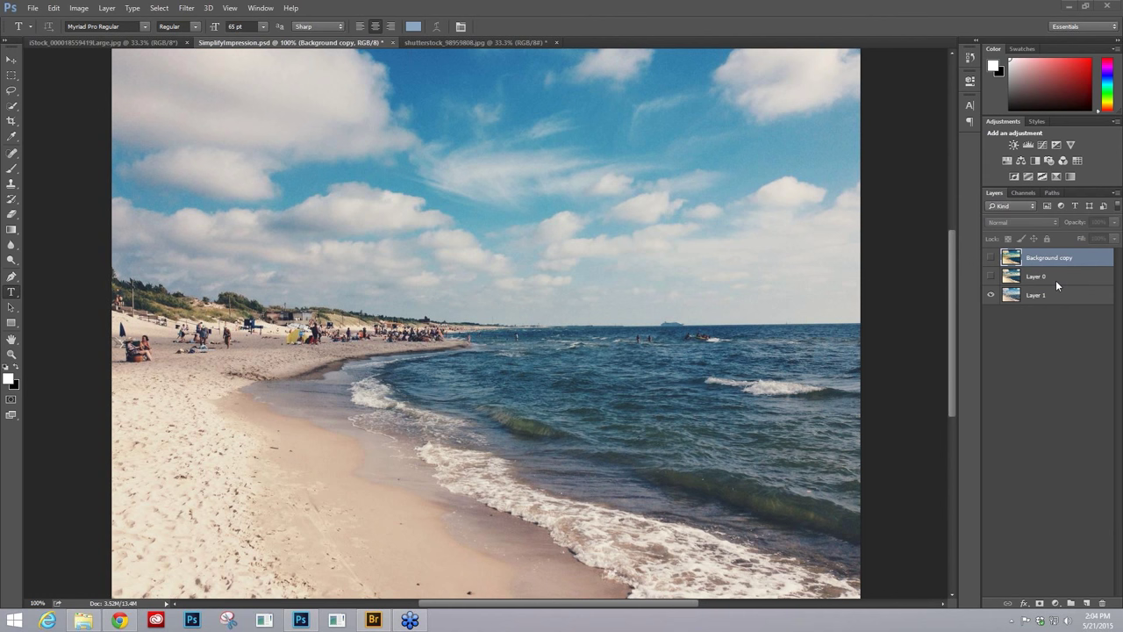
- Select the bottom beach-photo layer and bring up the Topaz Labs filter list
{"action": "left_click", "coordinate": [1037, 295]}
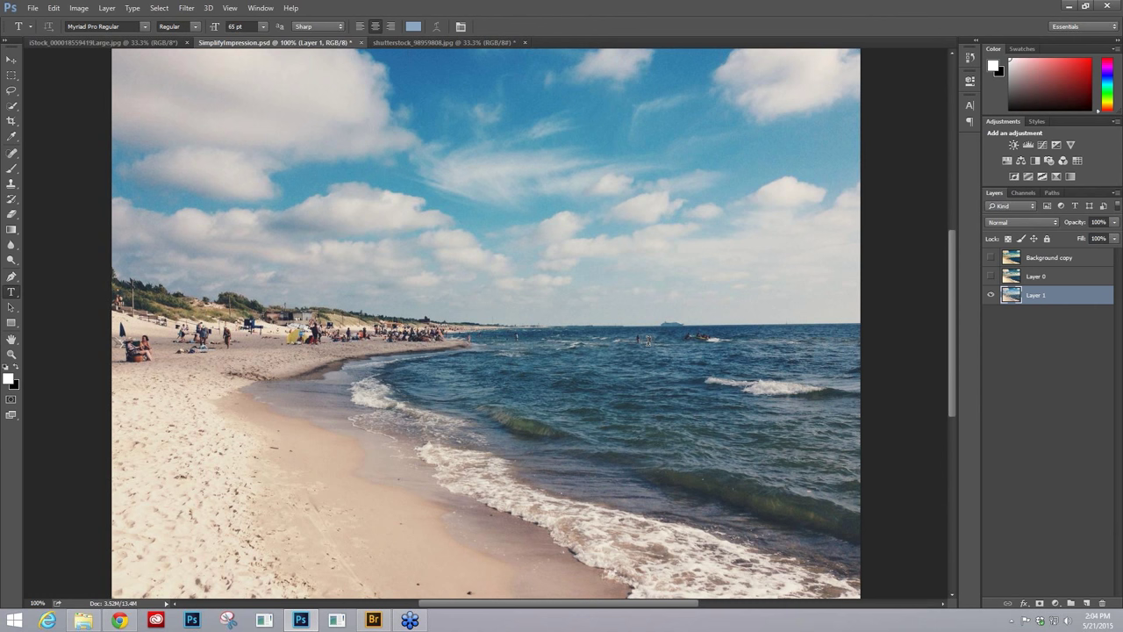
{"action": "left_click", "coordinate": [163, 10]}
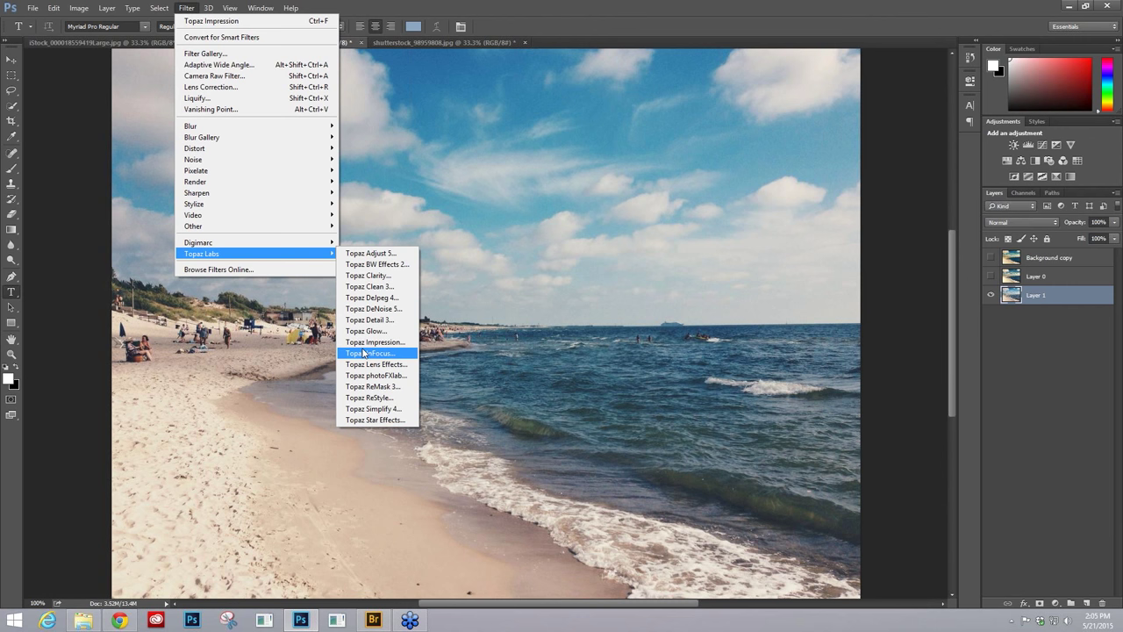
- Launch Topaz Impression, apply the Turner Sunset II preset and review its brush, colour and lighting sliders
{"action": "left_click", "coordinate": [376, 342]}
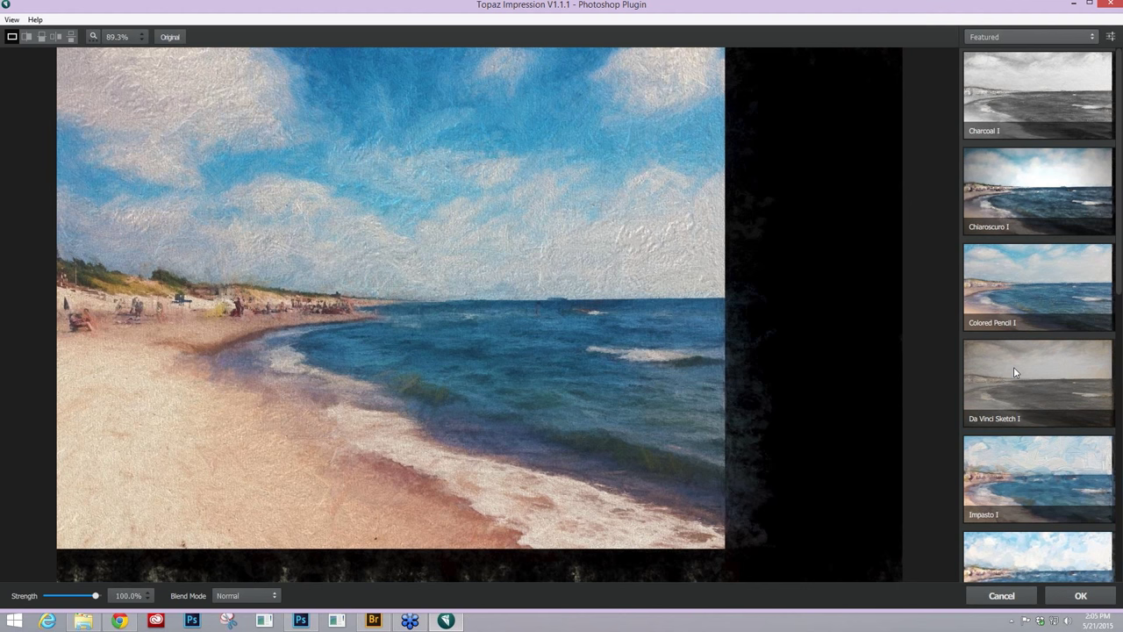
{"action": "scroll", "scroll_direction": "down", "scroll_amount": 3}
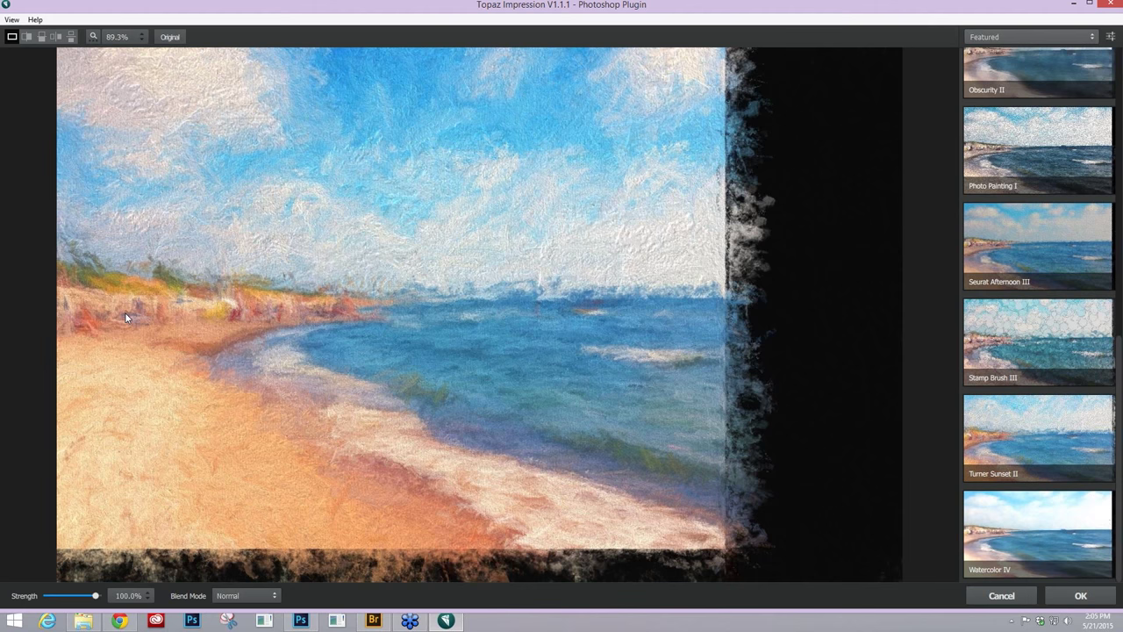
{"action": "mouse_move", "coordinate": [409, 320]}
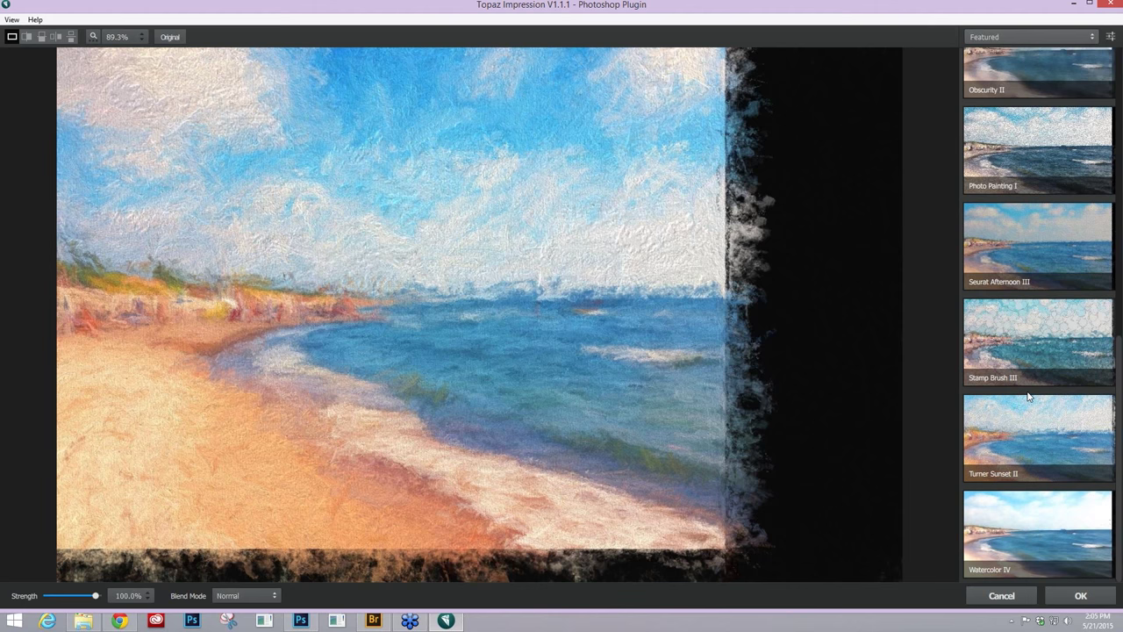
{"action": "left_click", "coordinate": [1039, 439]}
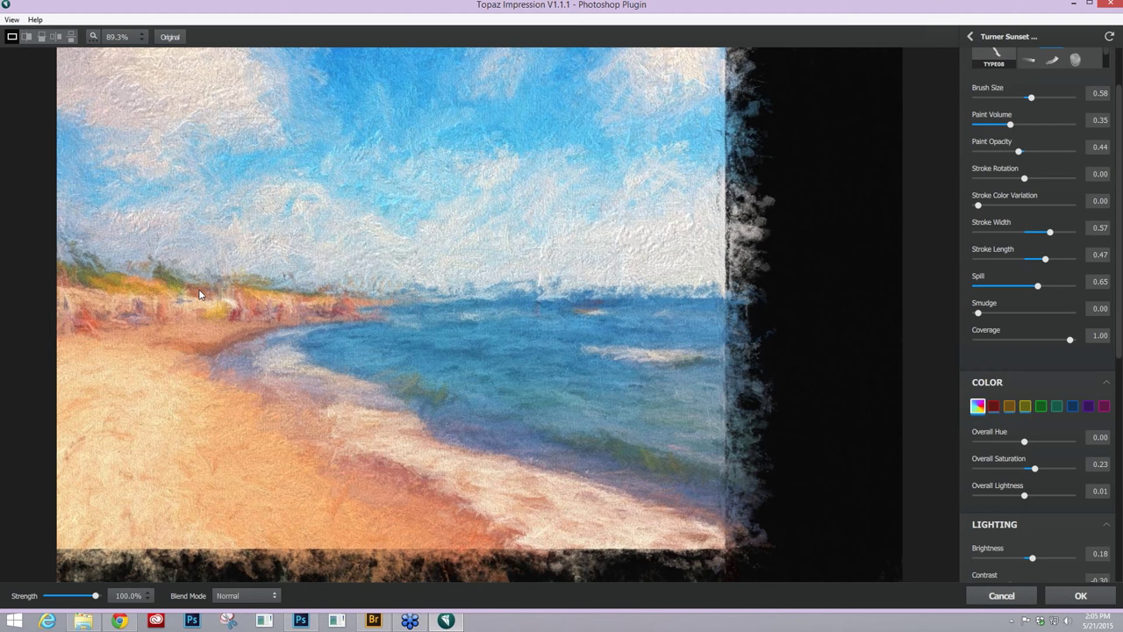
{"action": "scroll", "scroll_direction": "down", "scroll_amount": 3}
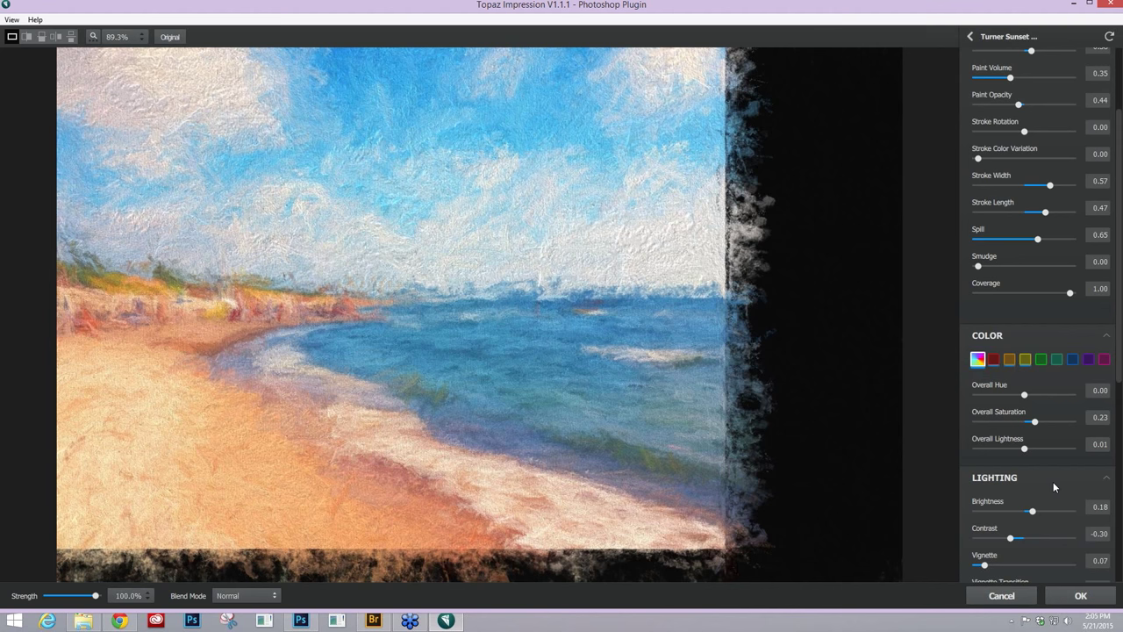
{"action": "scroll", "scroll_direction": "down", "scroll_amount": 3}
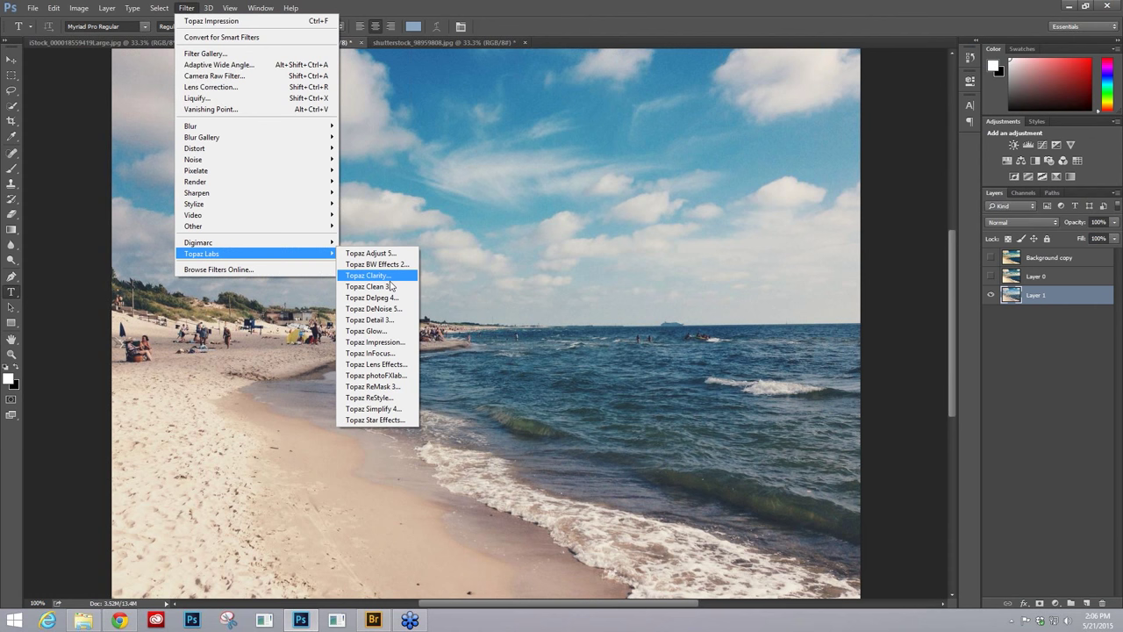
{"action": "mouse_move", "coordinate": [377, 286]}
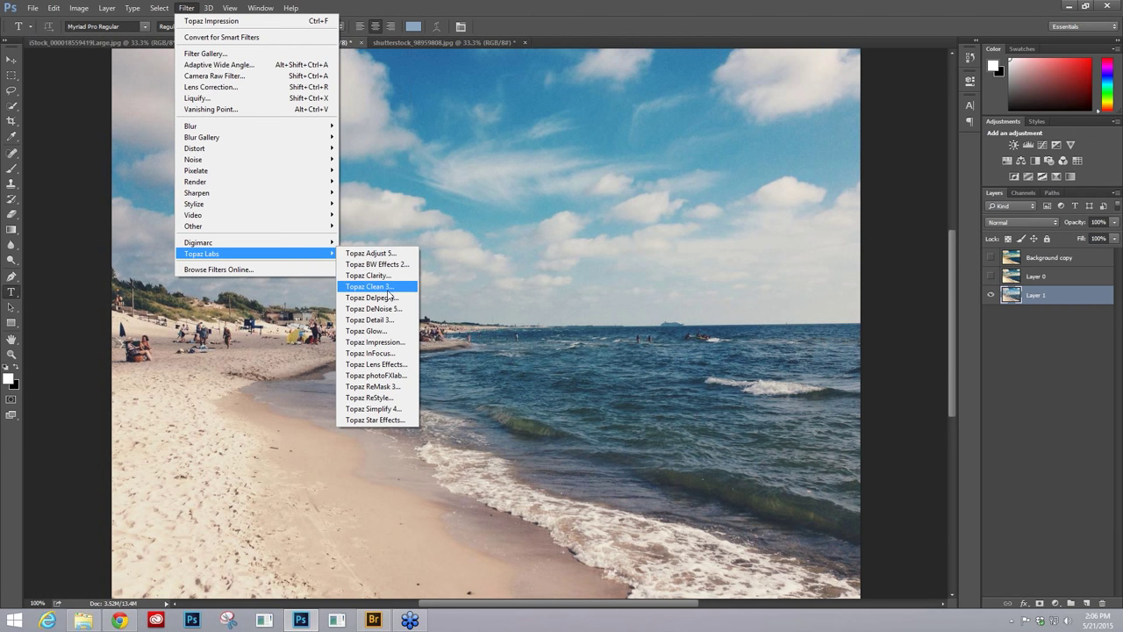
- Launch Topaz Simplify 4 on the unpainted beach photo
{"action": "left_click", "coordinate": [372, 407]}
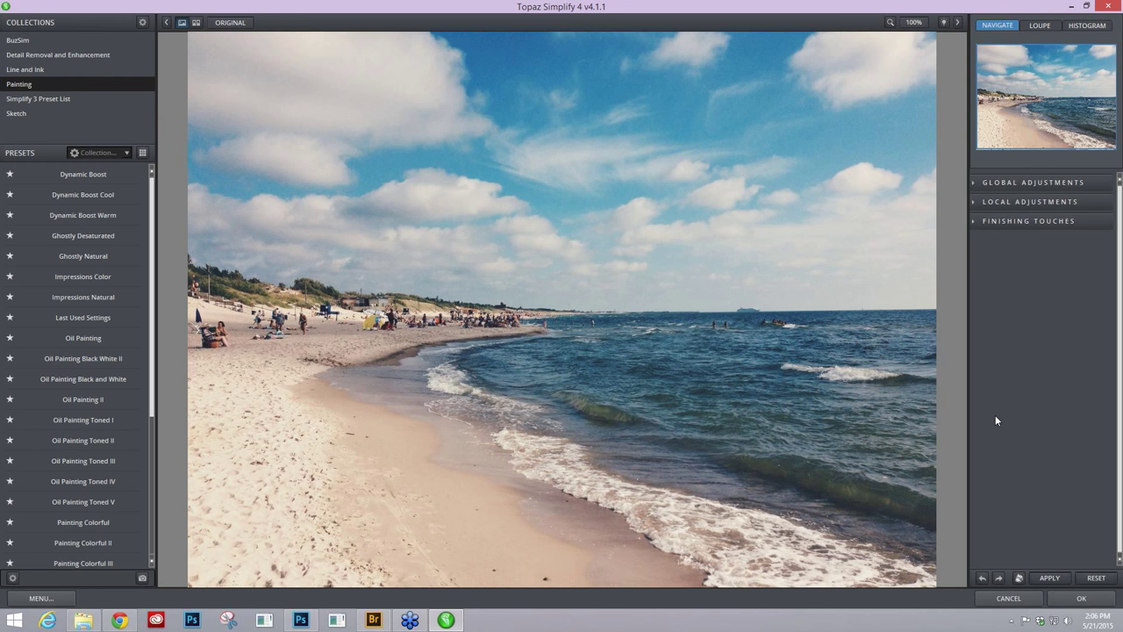
- Expand Global Adjustments and raise Simplify Size in steps to about 0.85
{"action": "left_click", "coordinate": [1029, 183]}
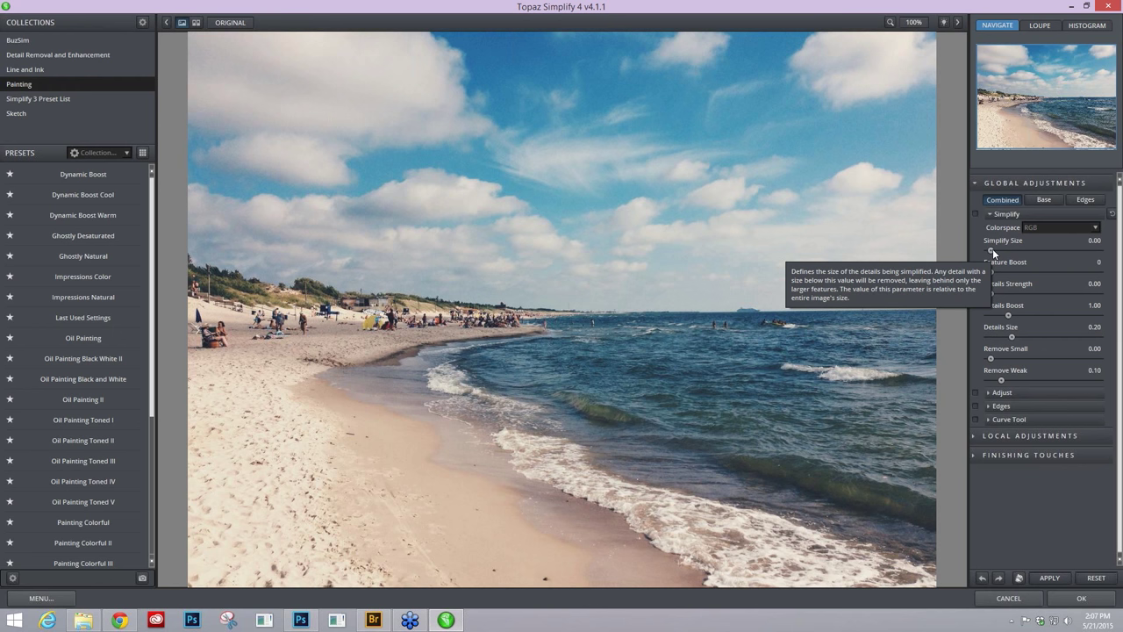
{"action": "left_click_drag", "start_coordinate": [992, 249], "coordinate": [1037, 250]}
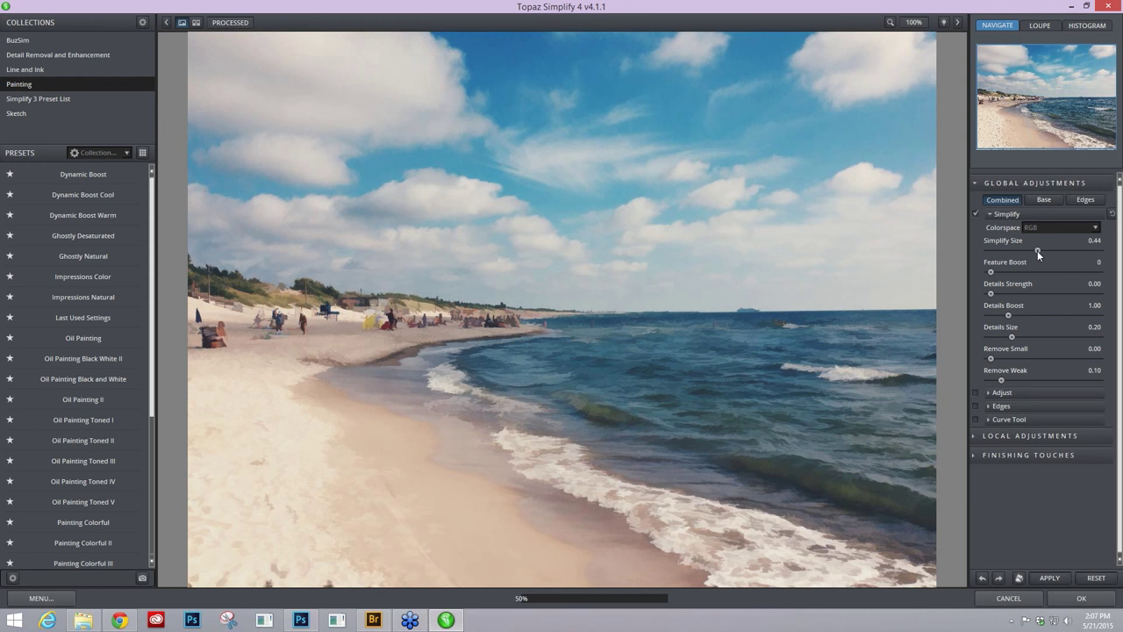
{"action": "left_click_drag", "start_coordinate": [1039, 250], "coordinate": [1068, 249]}
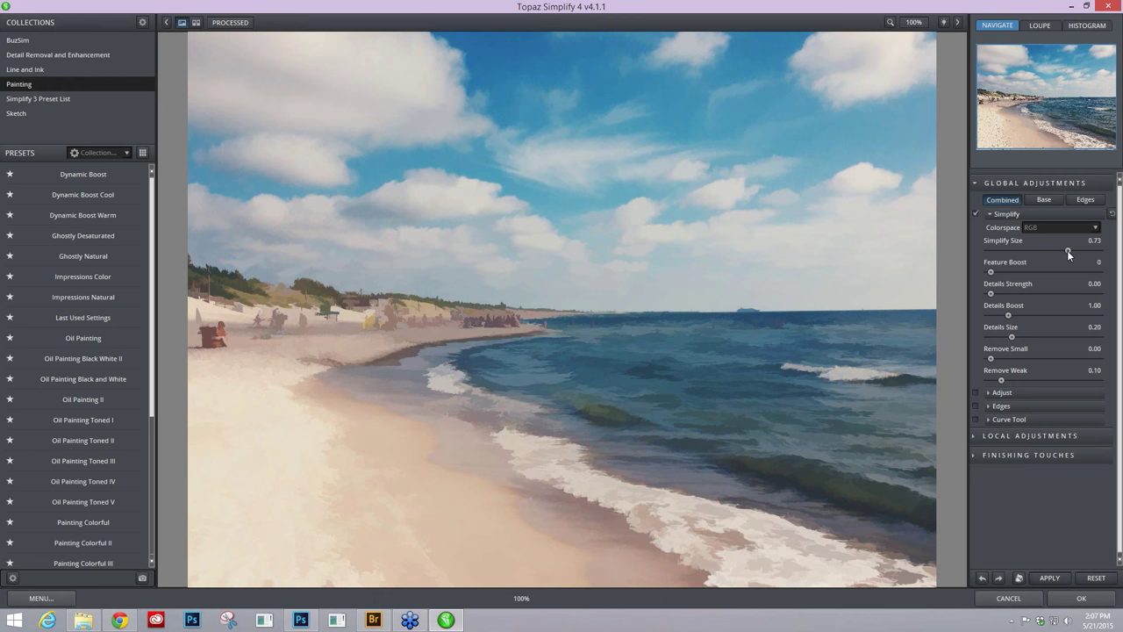
{"action": "left_click_drag", "start_coordinate": [1061, 249], "coordinate": [1079, 249]}
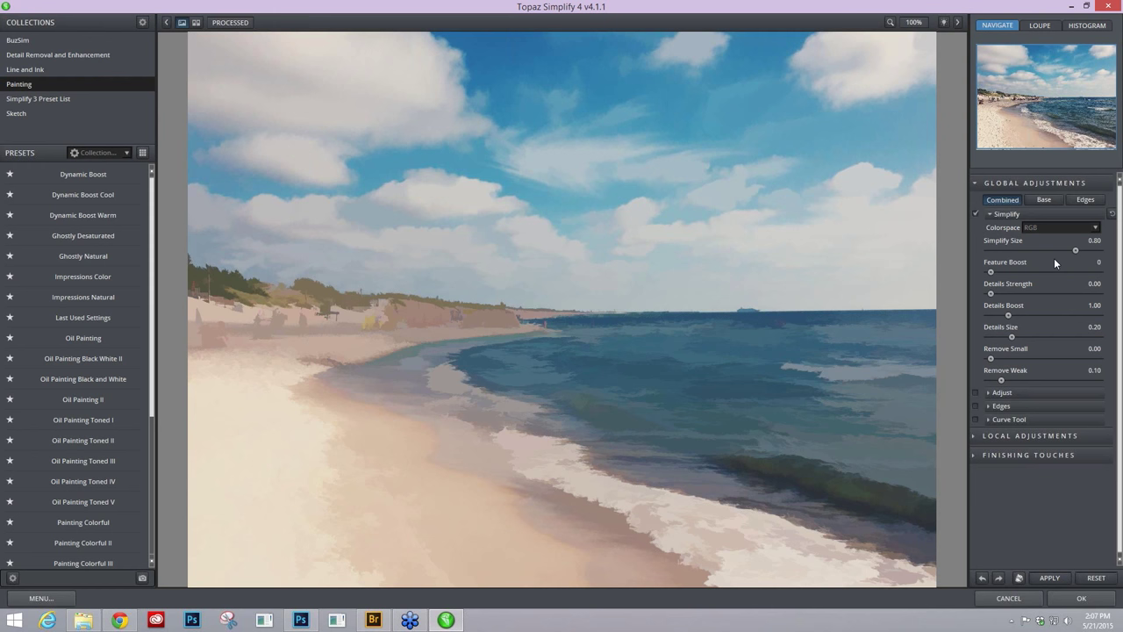
{"action": "mouse_move", "coordinate": [395, 326]}
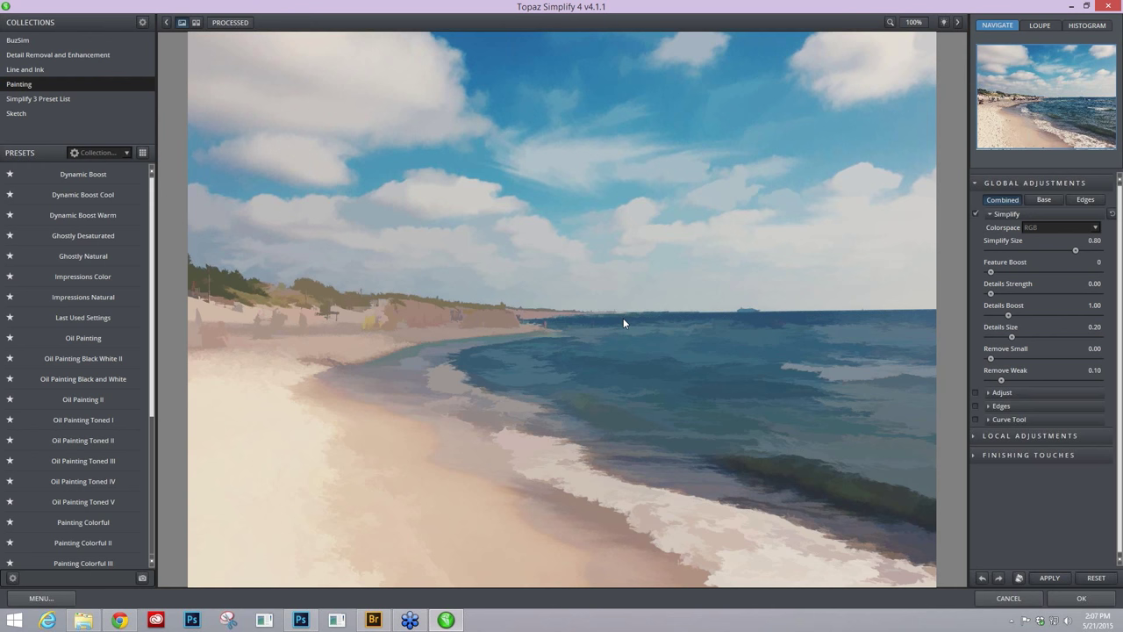
{"action": "scroll", "scroll_direction": "down", "scroll_amount": 3}
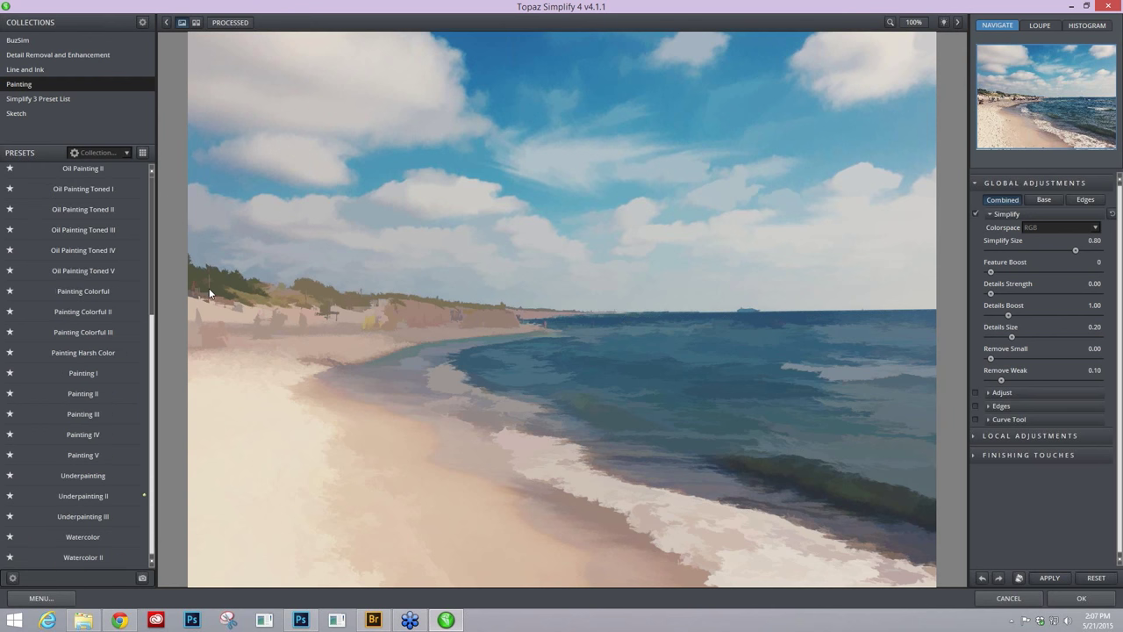
{"action": "left_click", "coordinate": [80, 495]}
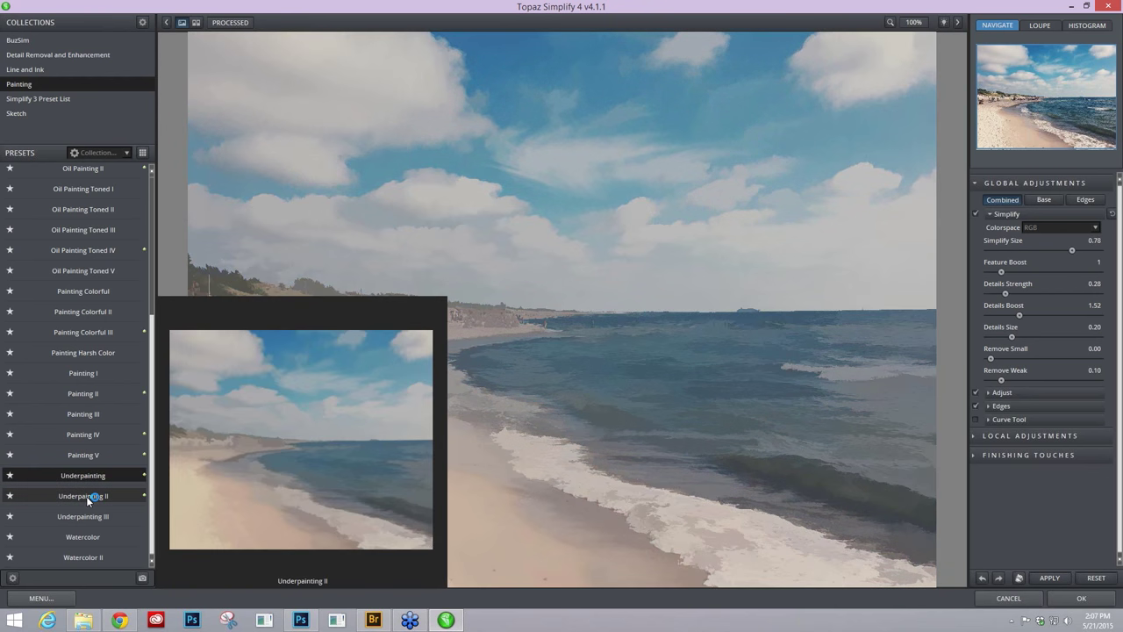
{"action": "left_click", "coordinate": [84, 516]}
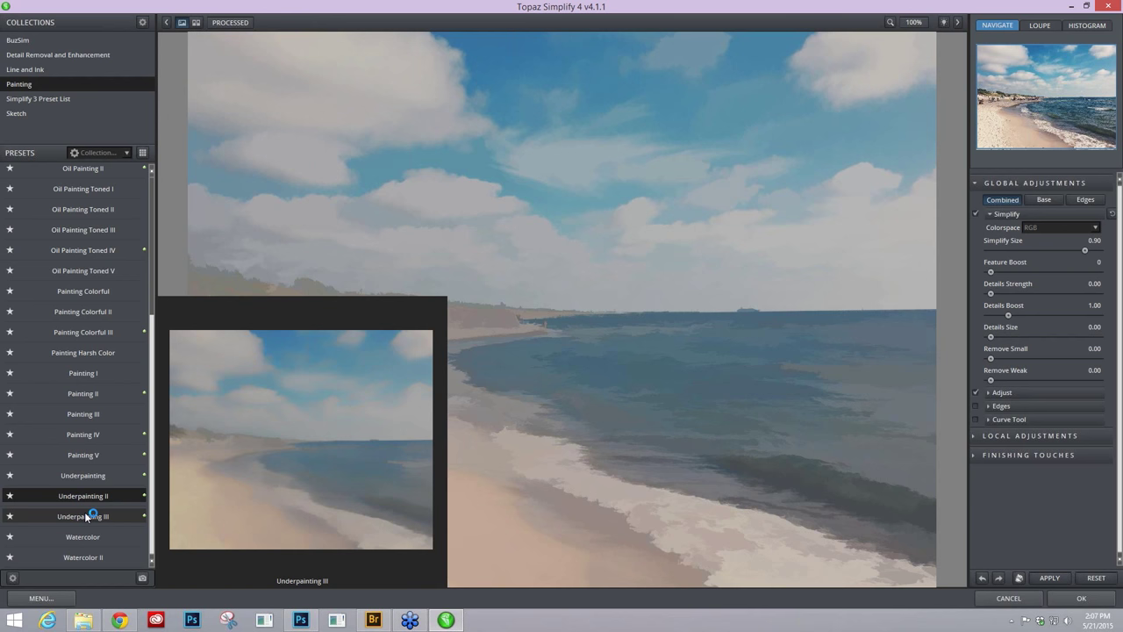
{"action": "left_click", "coordinate": [81, 474]}
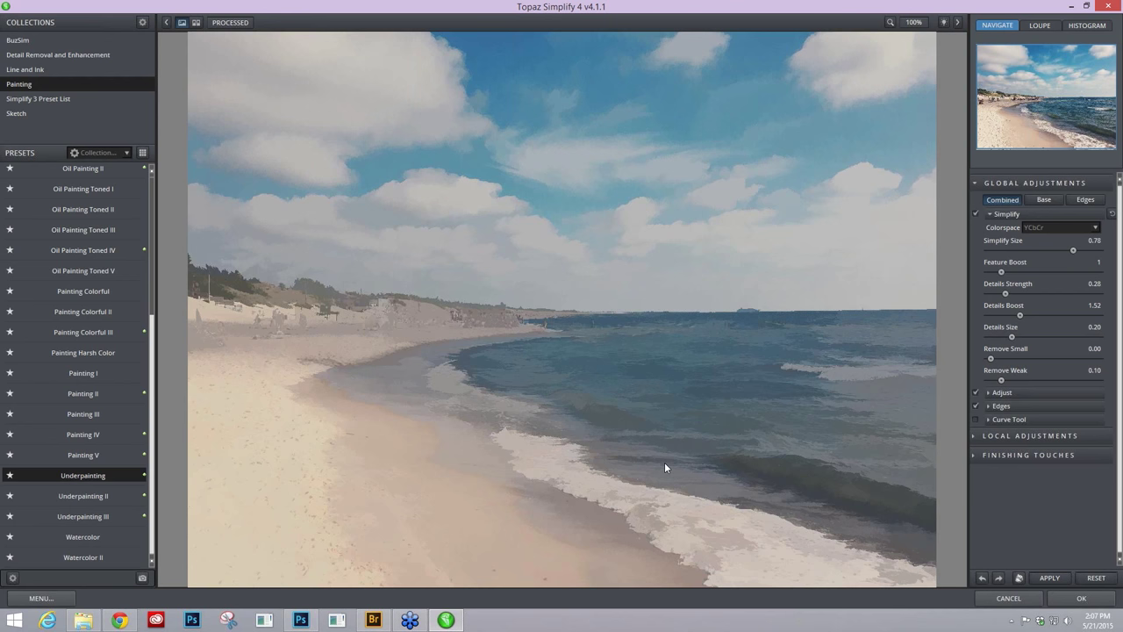
{"action": "left_click", "coordinate": [81, 494]}
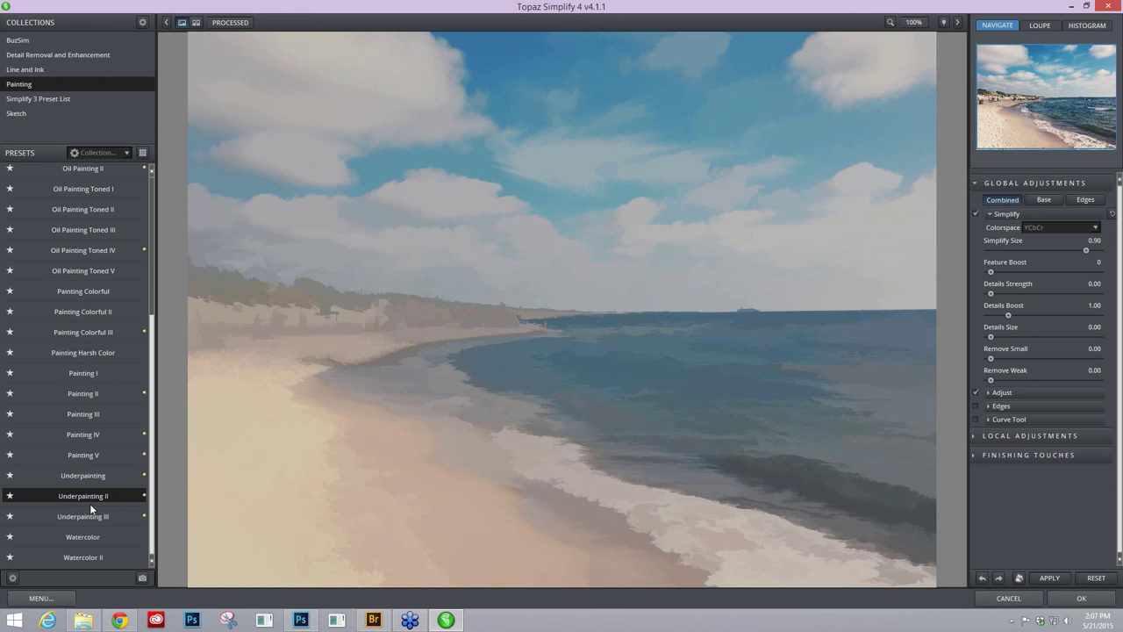
{"action": "left_click", "coordinate": [1084, 228]}
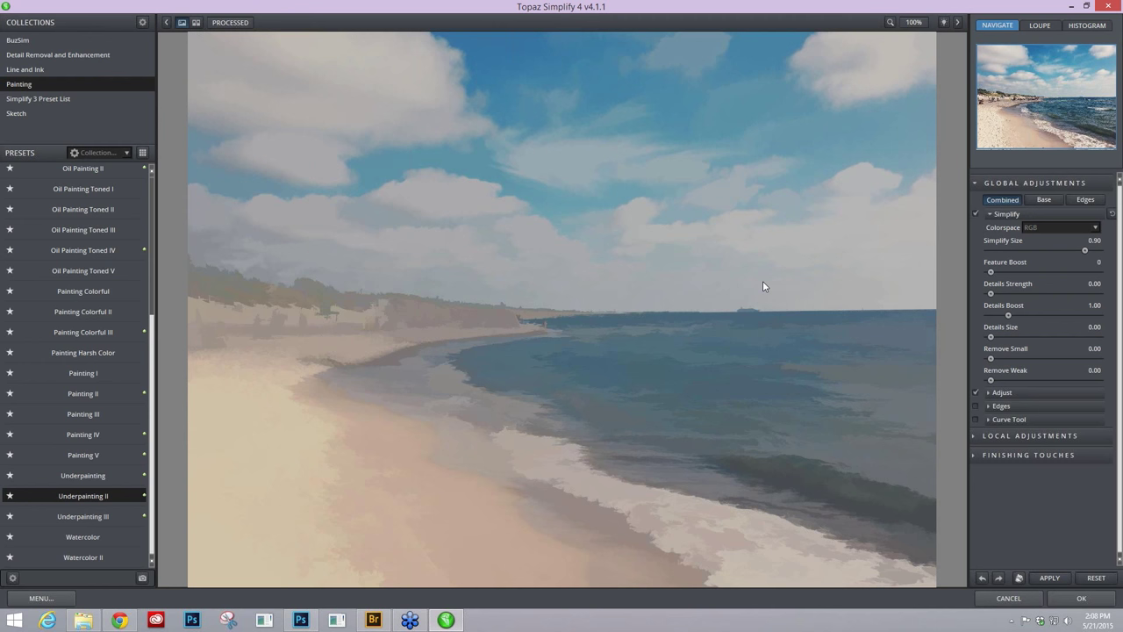
{"action": "mouse_move", "coordinate": [782, 284]}
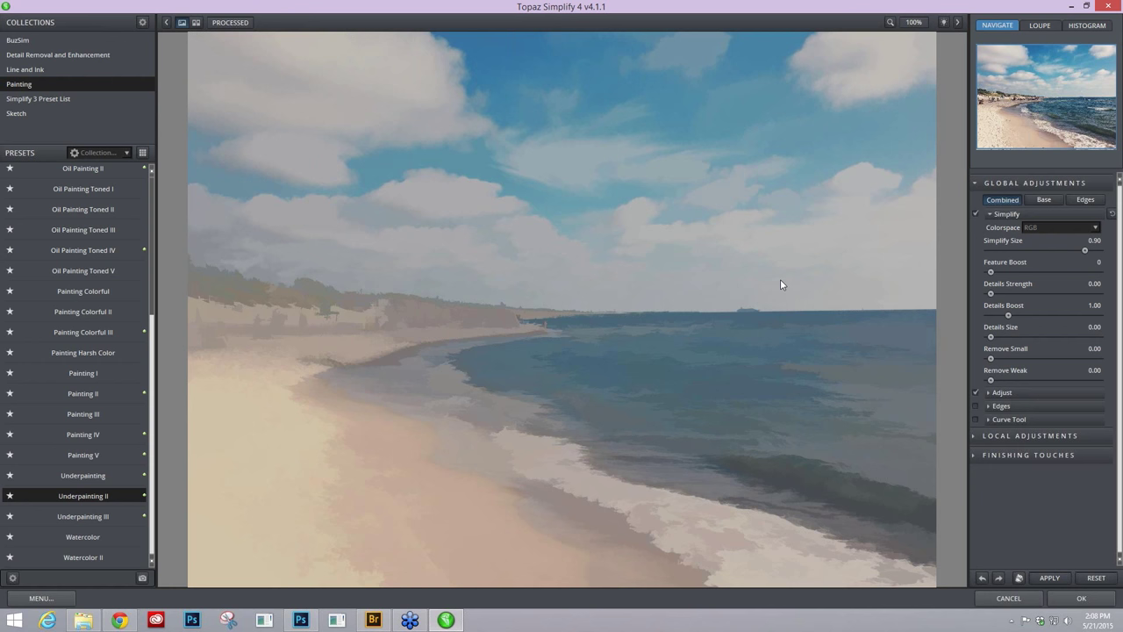
{"action": "mouse_move", "coordinate": [793, 280]}
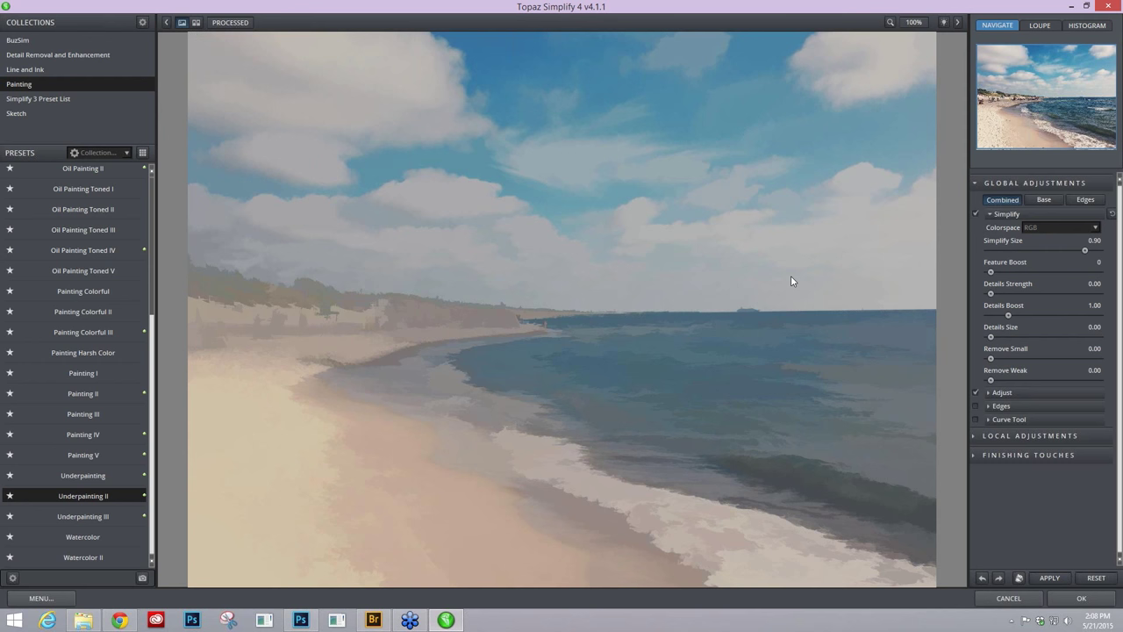
{"action": "mouse_move", "coordinate": [840, 226]}
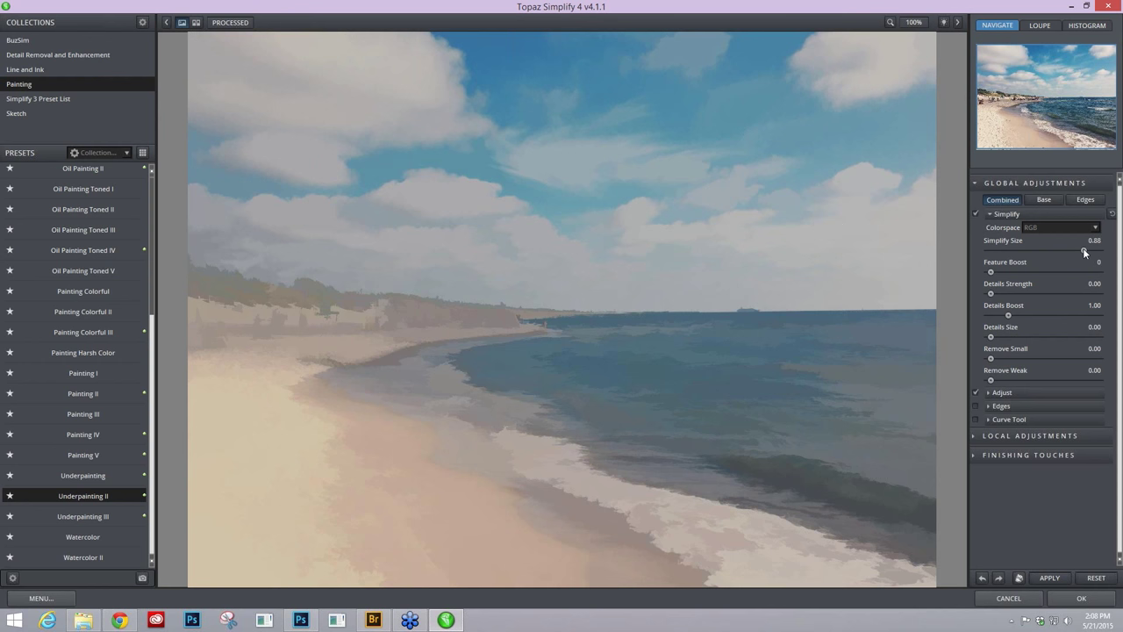
- Set Simplify Size to 0.22 and switch the colourspace to YCbCr
{"action": "left_click_drag", "start_coordinate": [1085, 249], "coordinate": [1060, 249]}
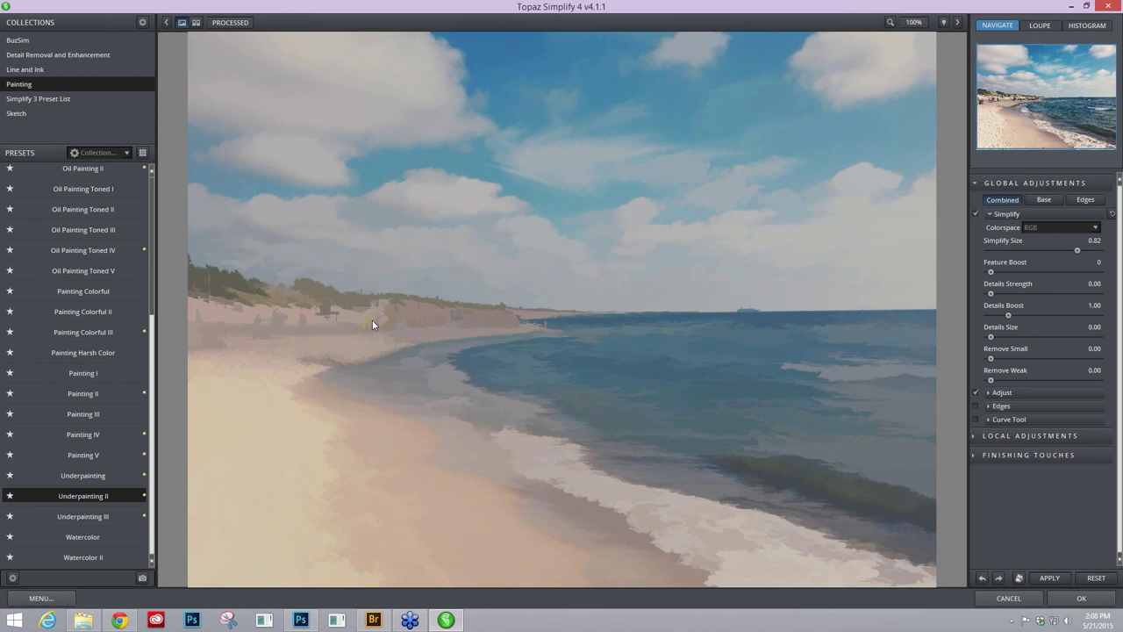
{"action": "mouse_move", "coordinate": [376, 330]}
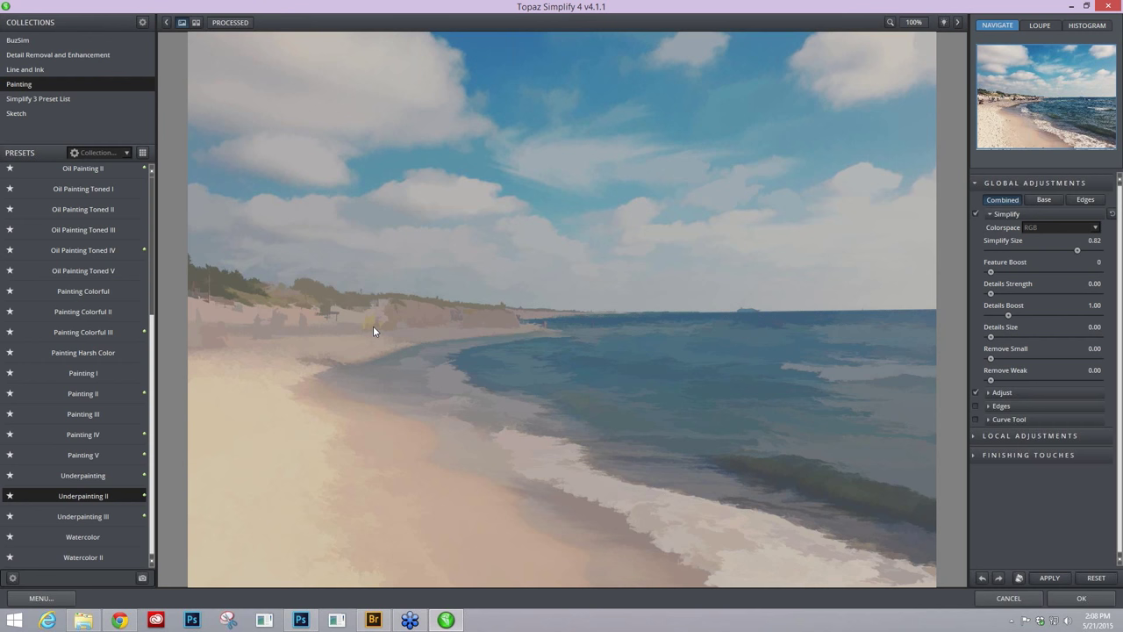
{"action": "mouse_move", "coordinate": [407, 332]}
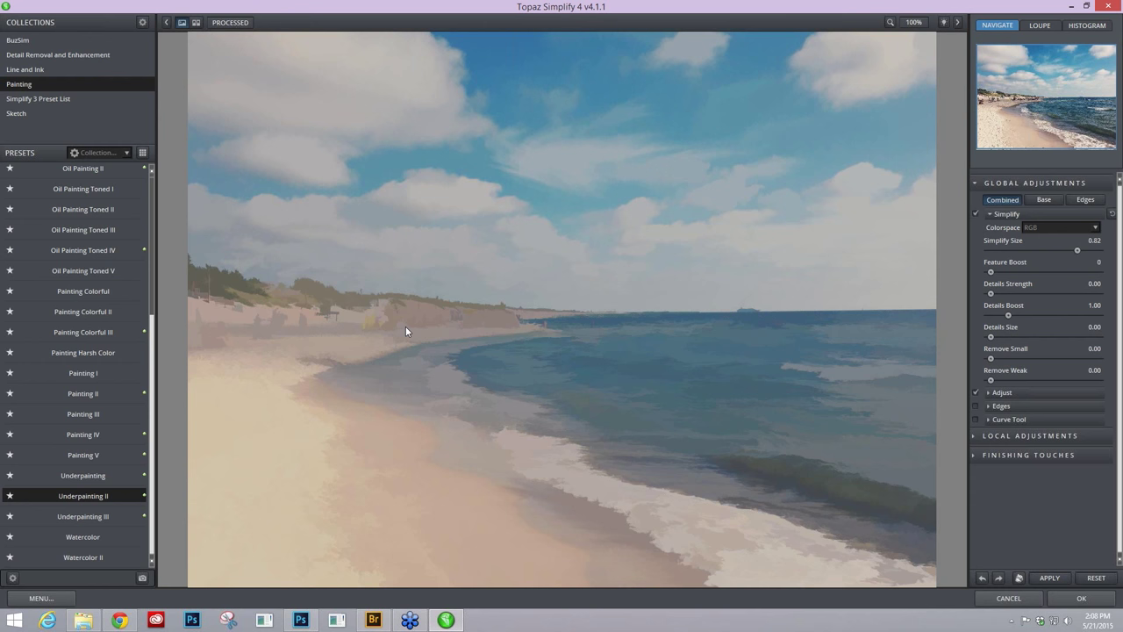
{"action": "left_click", "coordinate": [1091, 230]}
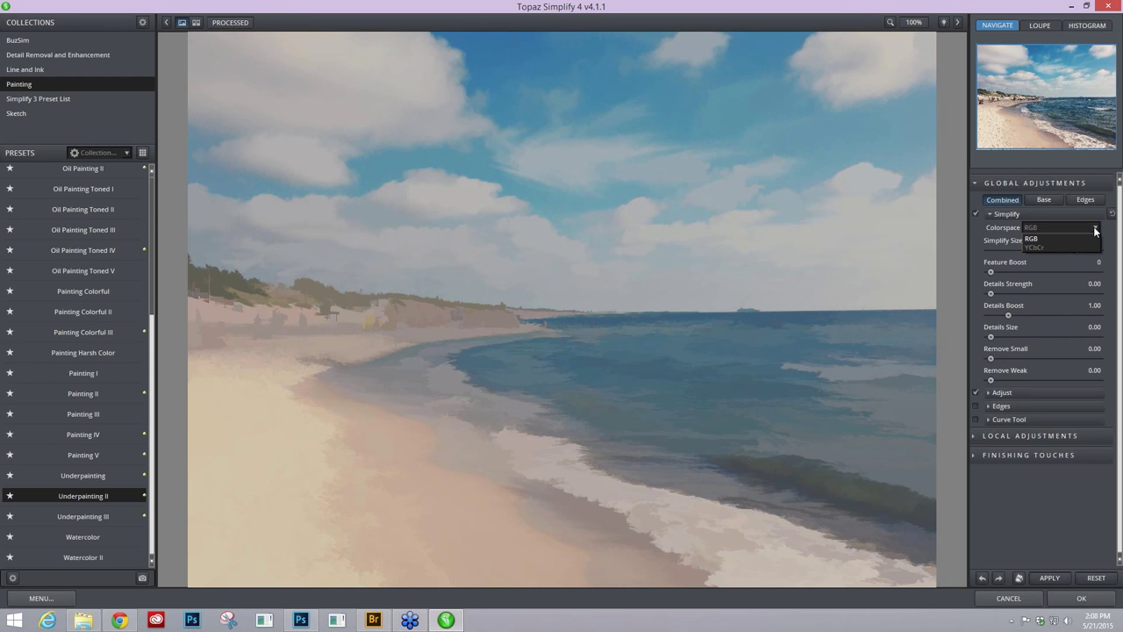
{"action": "left_click", "coordinate": [1050, 249]}
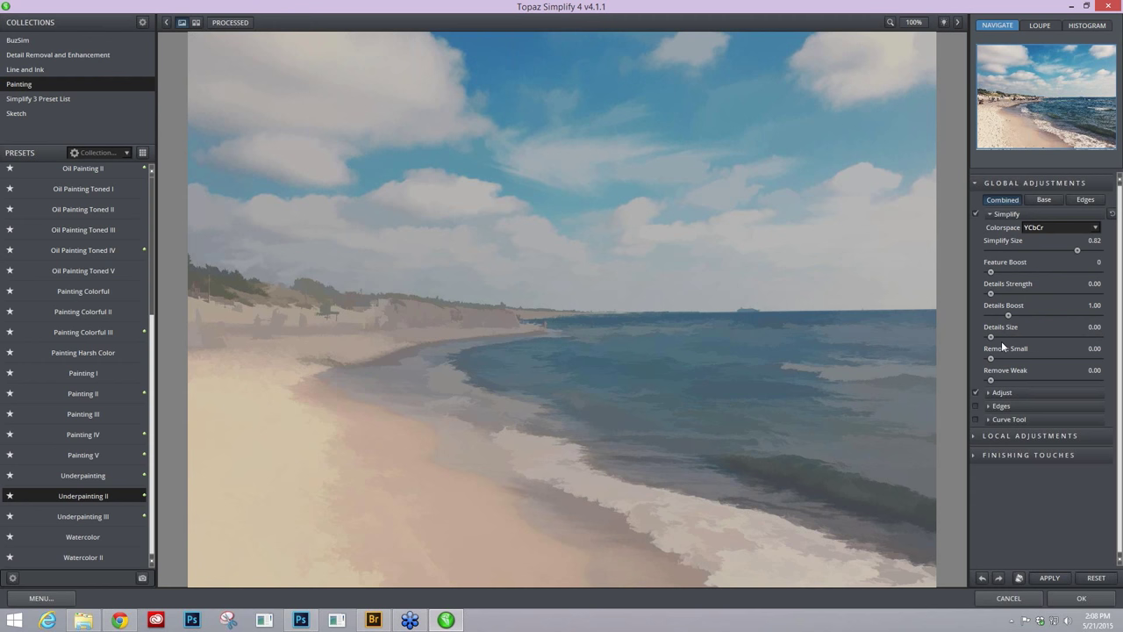
{"action": "left_click", "coordinate": [990, 214]}
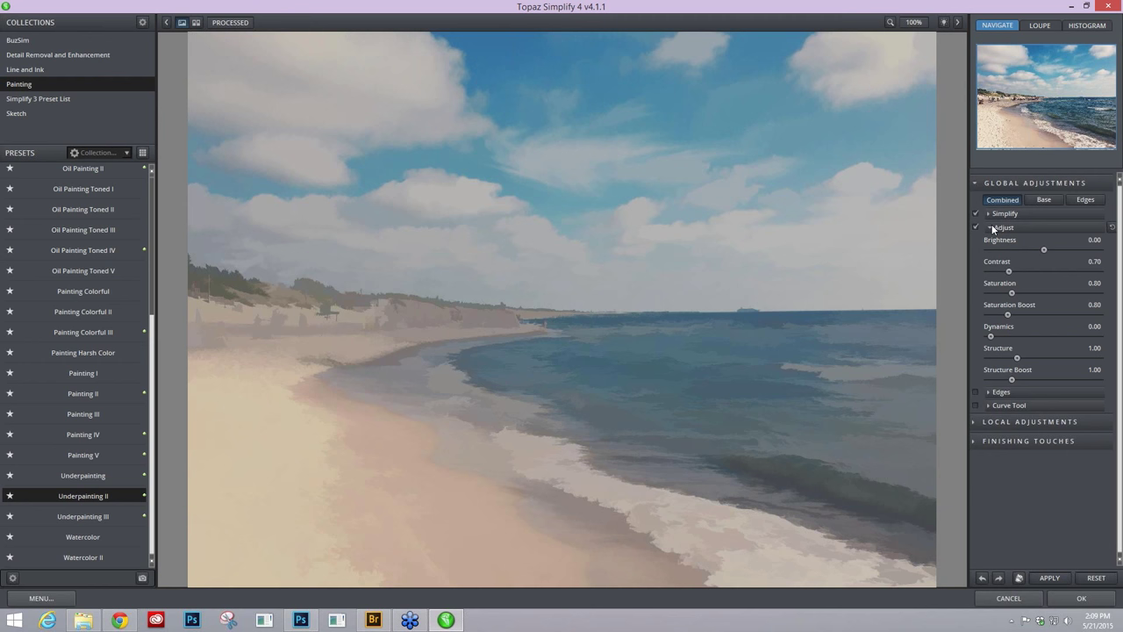
- Raise Saturation to 1.22 and Saturation Boost to 1.34 for richer colour
{"action": "left_click_drag", "start_coordinate": [1008, 270], "coordinate": [1018, 271]}
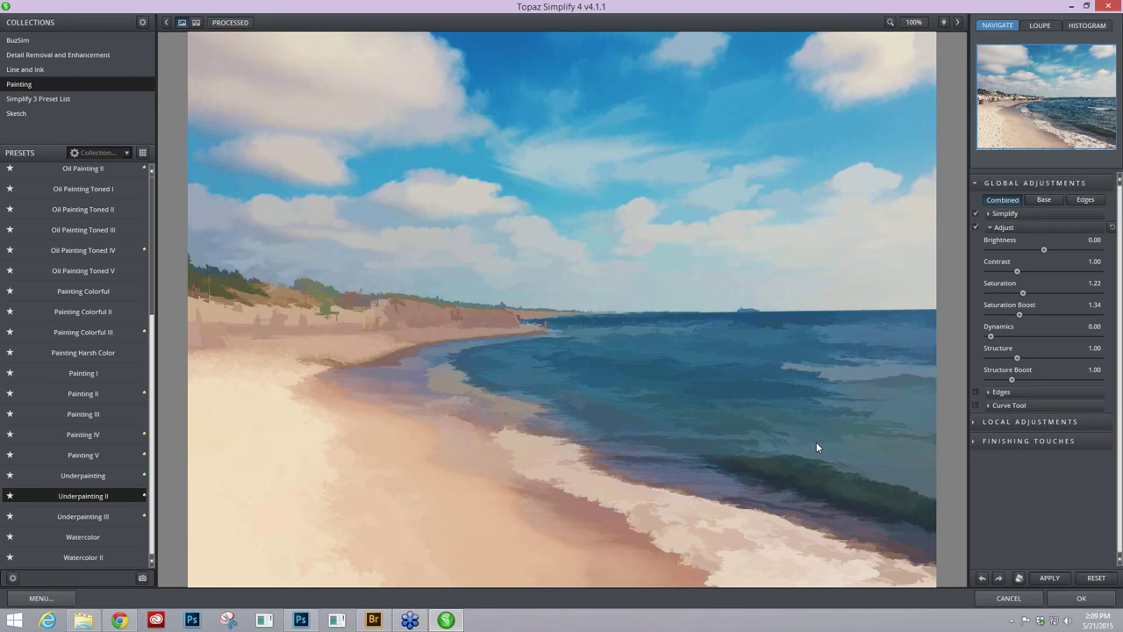
{"action": "left_click", "coordinate": [990, 227]}
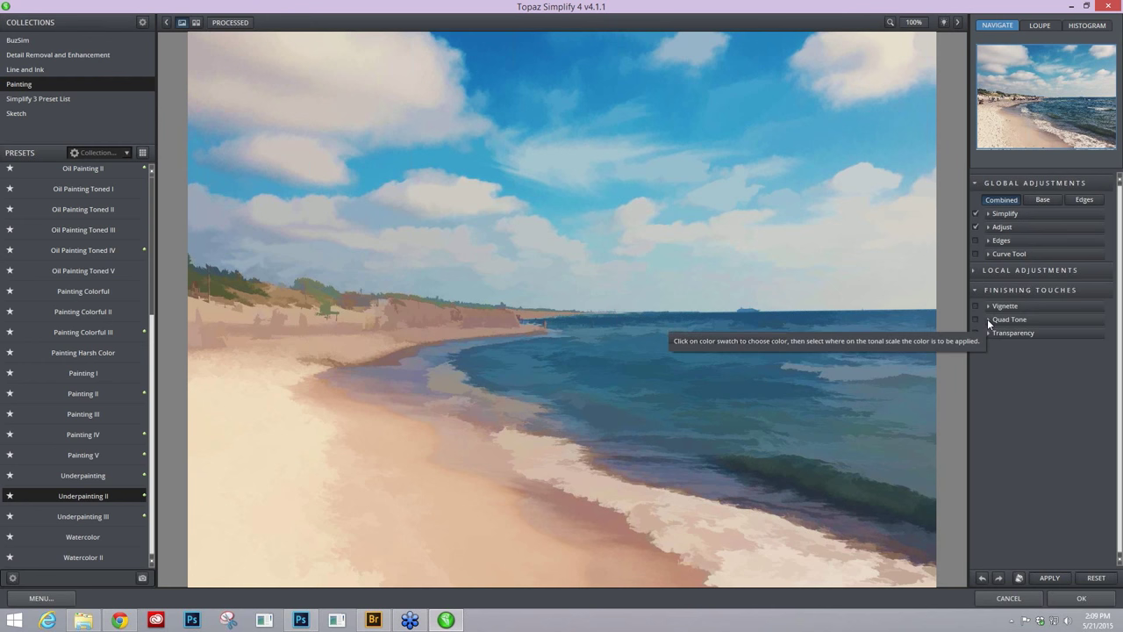
- Enable Dual Tone and set the Color 1 Region swatch to a deep teal
{"action": "left_click", "coordinate": [997, 319]}
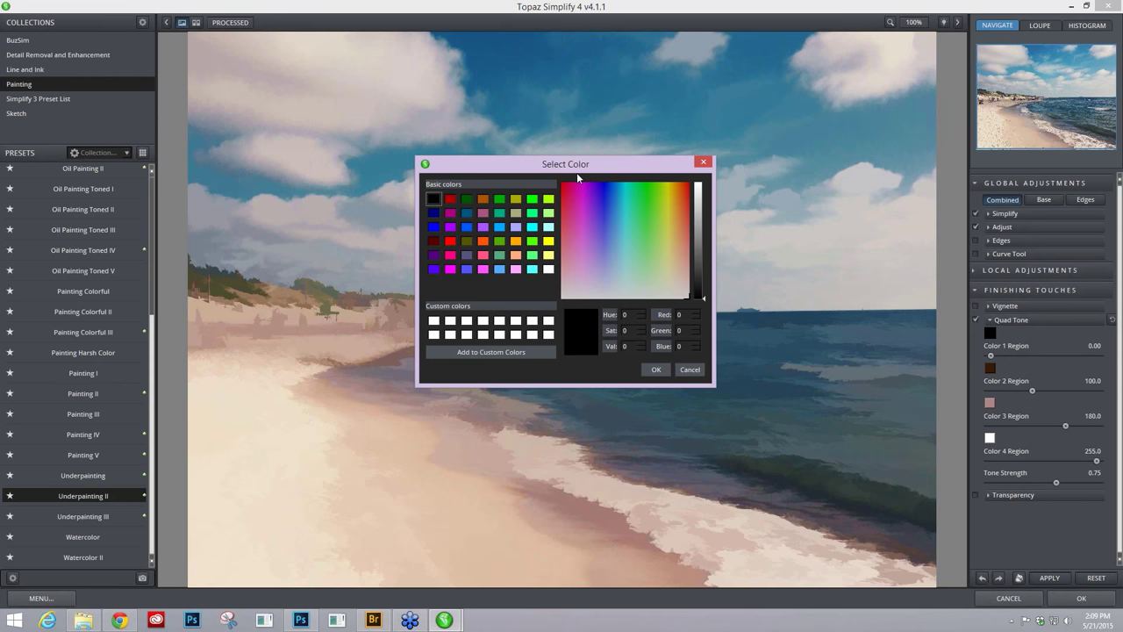
{"action": "left_click", "coordinate": [622, 186]}
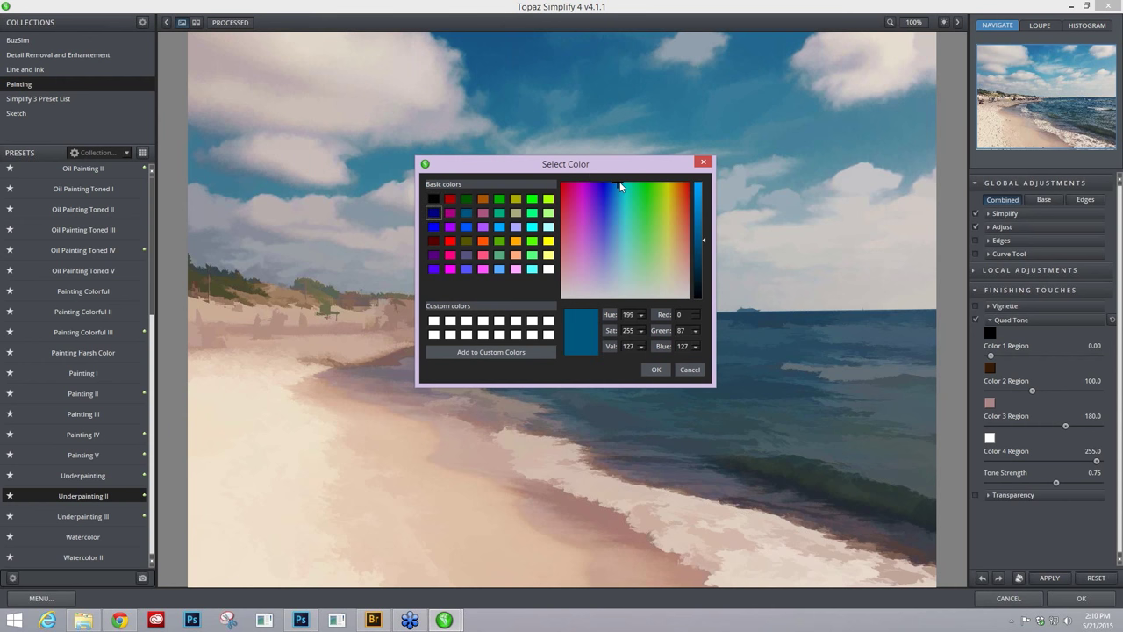
{"action": "left_click", "coordinate": [621, 185]}
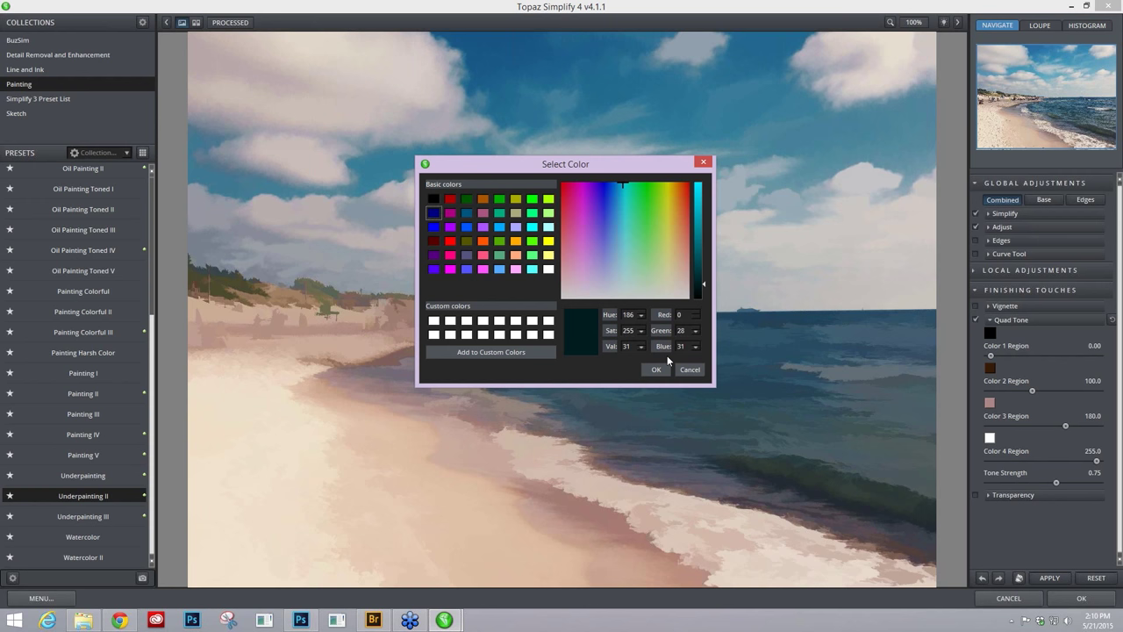
{"action": "left_click", "coordinate": [618, 217]}
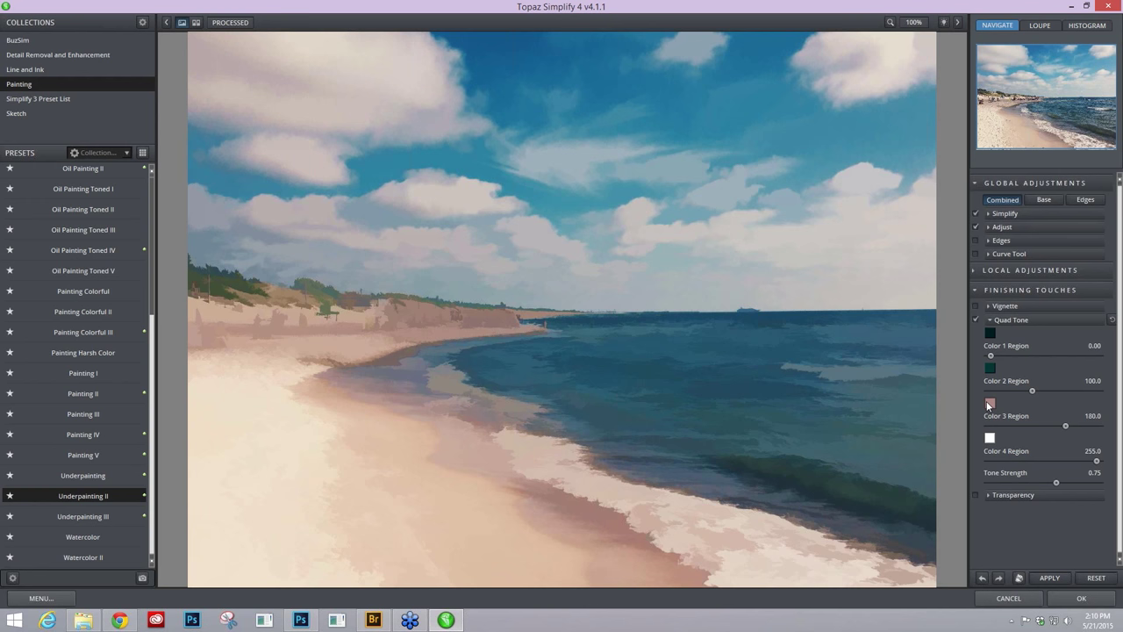
- Set the Color 4 Region swatch to pale cream yellow and adjust Tone Strength
{"action": "left_click", "coordinate": [989, 401]}
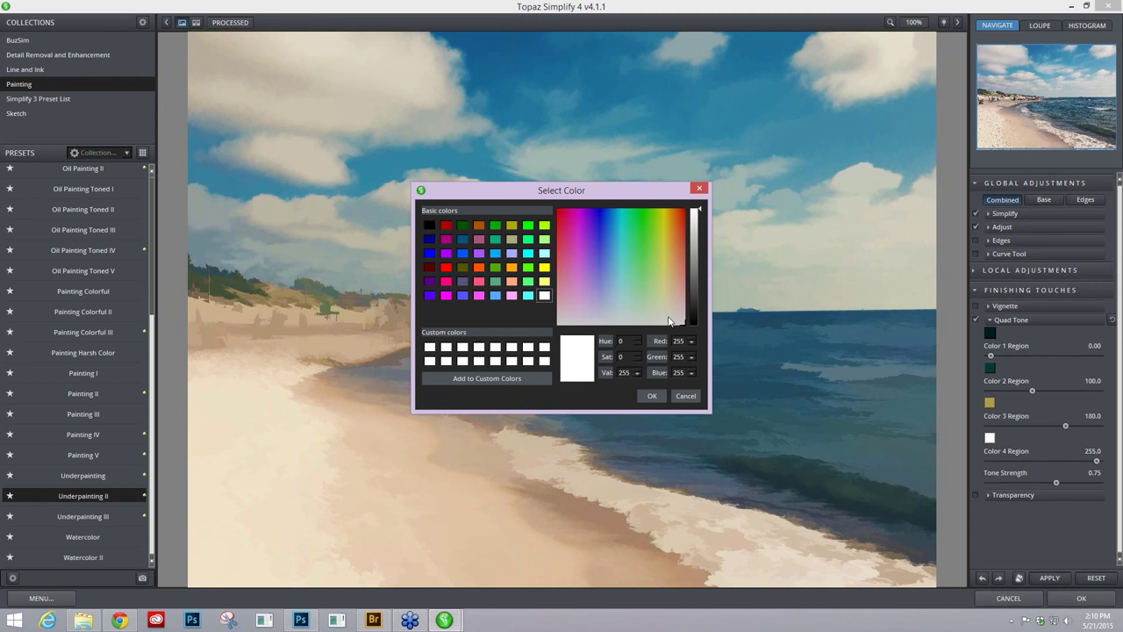
{"action": "left_click", "coordinate": [667, 287]}
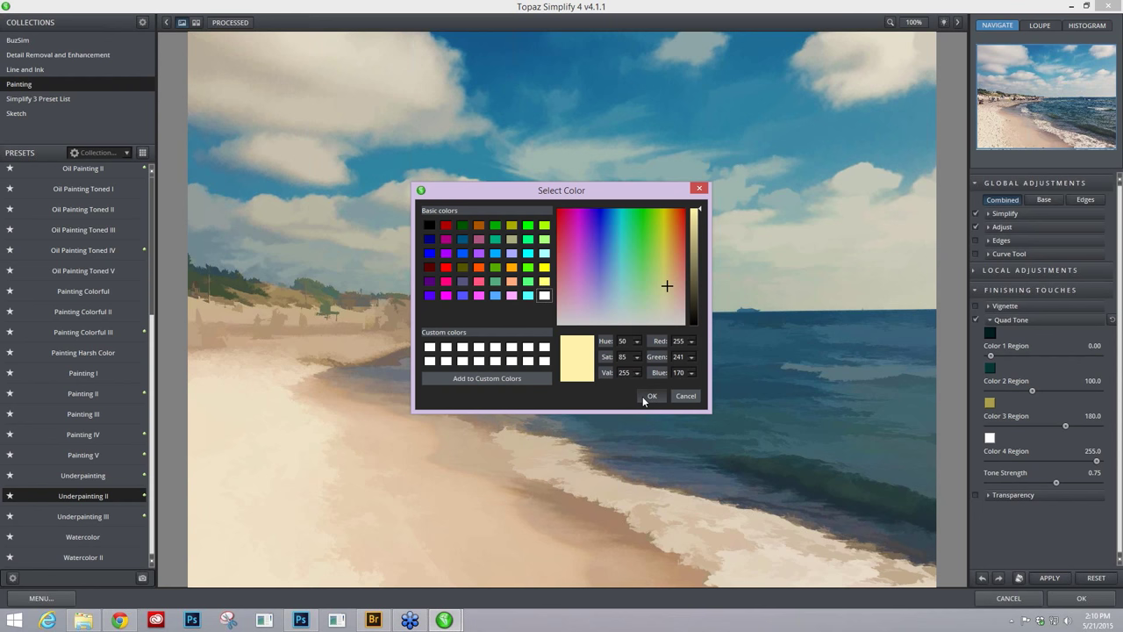
{"action": "left_click", "coordinate": [651, 397]}
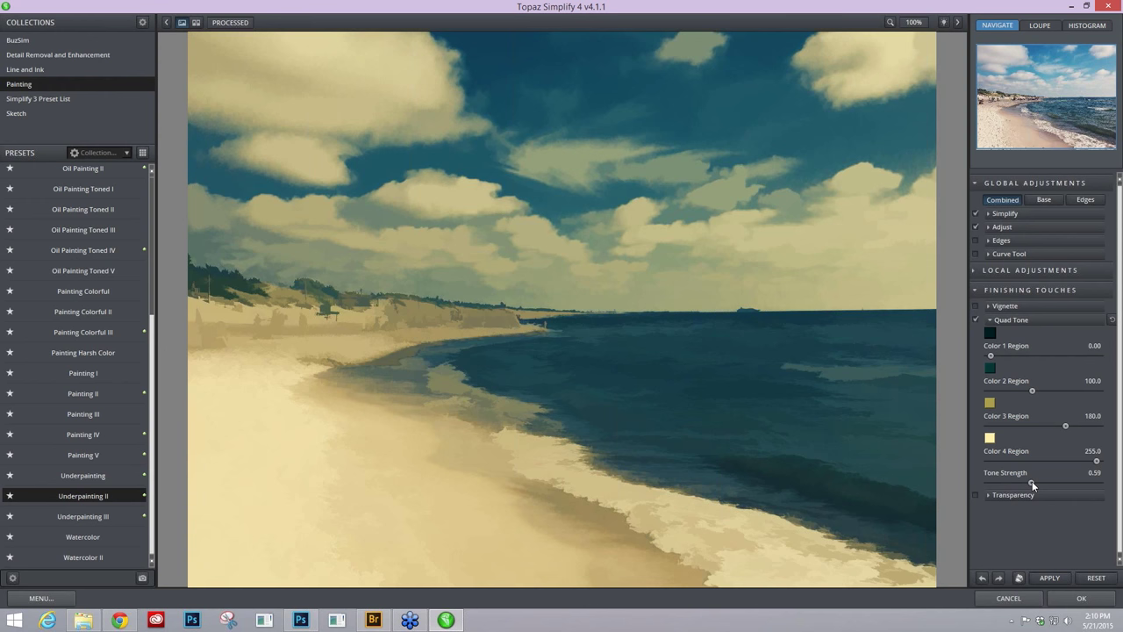
{"action": "left_click_drag", "start_coordinate": [1032, 483], "coordinate": [1033, 483]}
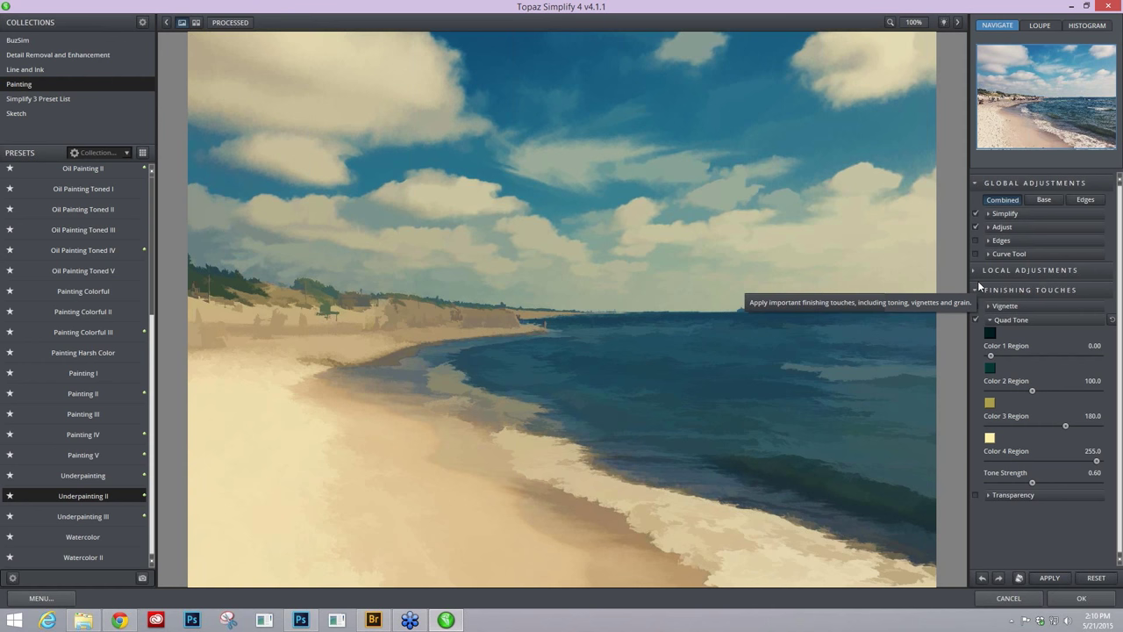
- Raise Brightness to 0.07 in the Adjust section
{"action": "left_click", "coordinate": [993, 226]}
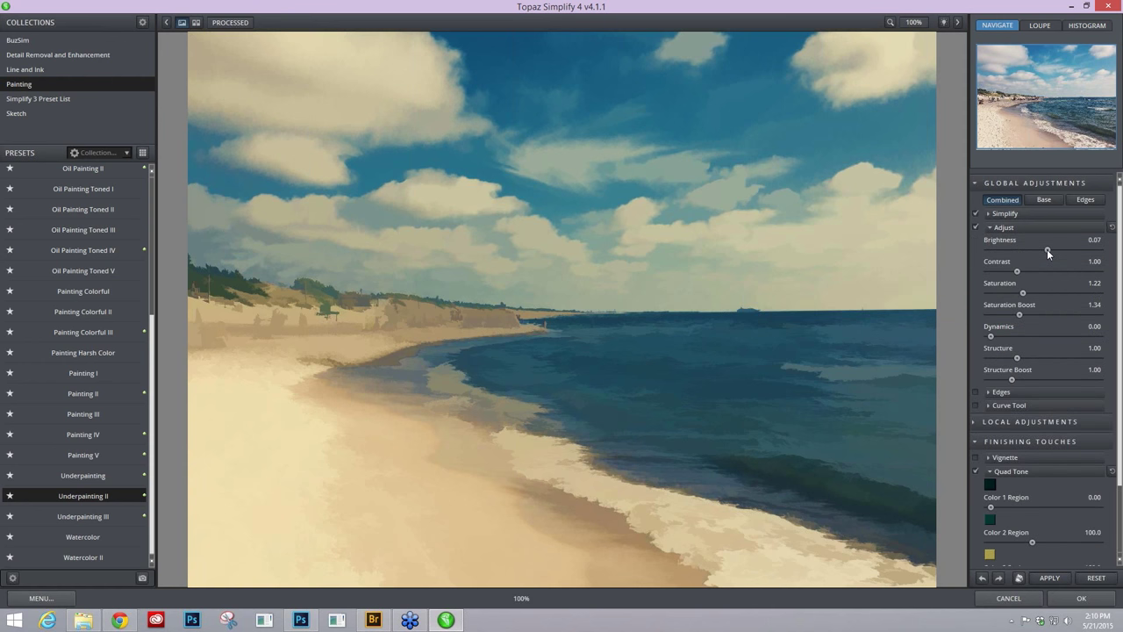
{"action": "left_click_drag", "start_coordinate": [1046, 249], "coordinate": [1046, 250]}
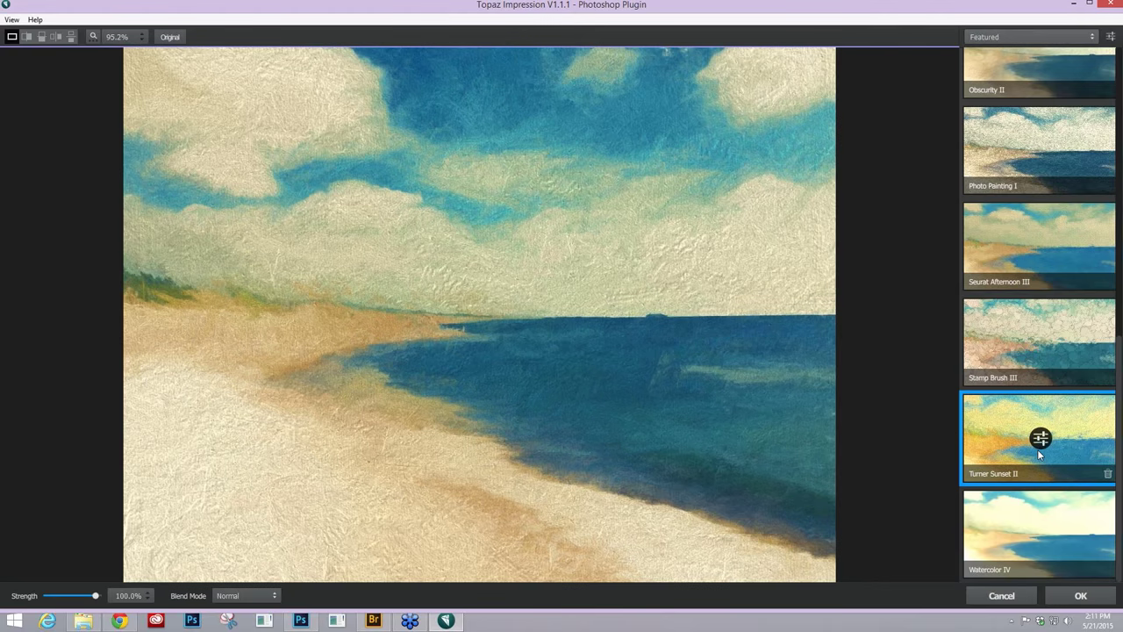
- Apply the Turner Sunset II preset to the simplified beach image
{"action": "left_click", "coordinate": [1039, 439]}
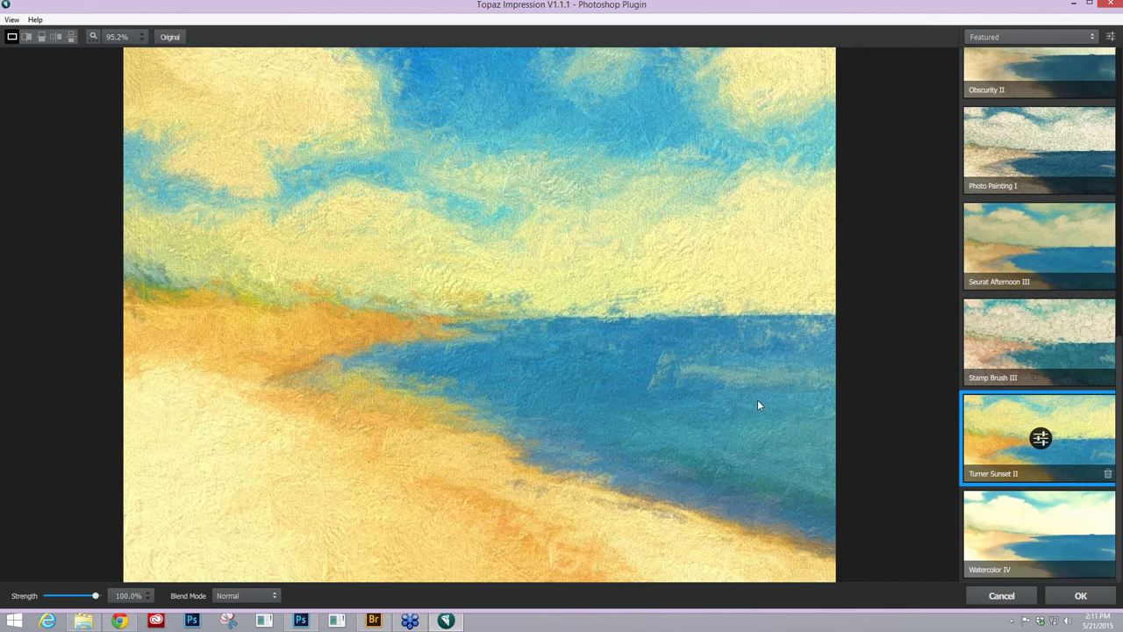
{"action": "mouse_move", "coordinate": [1041, 439]}
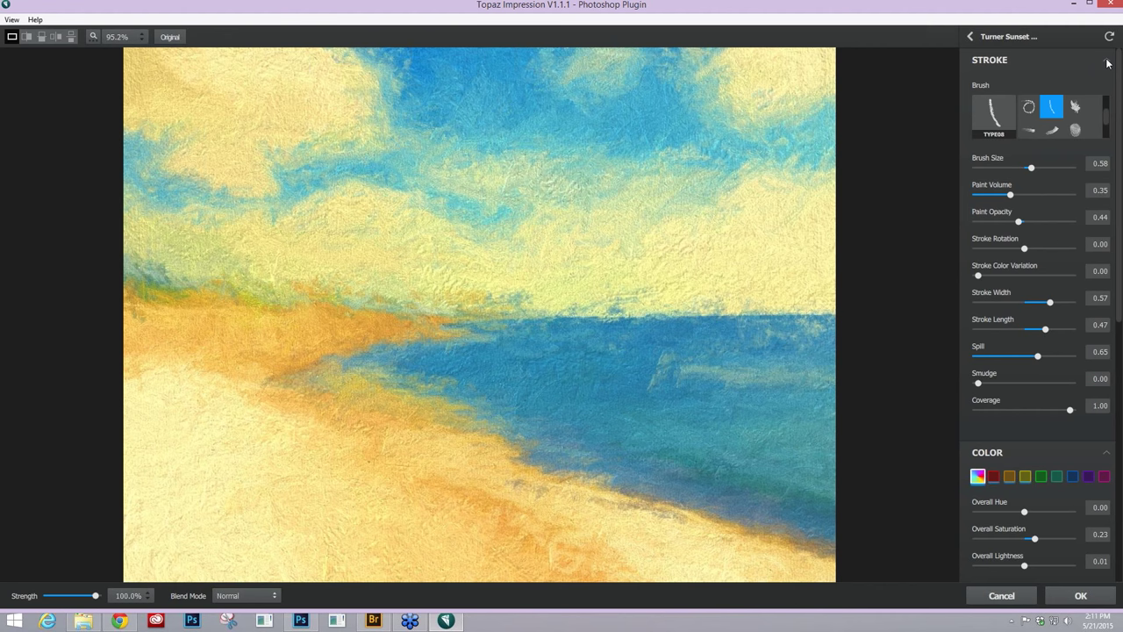
- Lower orange saturation and lightness, then adjust overall saturation and lighting for pale cream sand
{"action": "left_click", "coordinate": [1108, 61]}
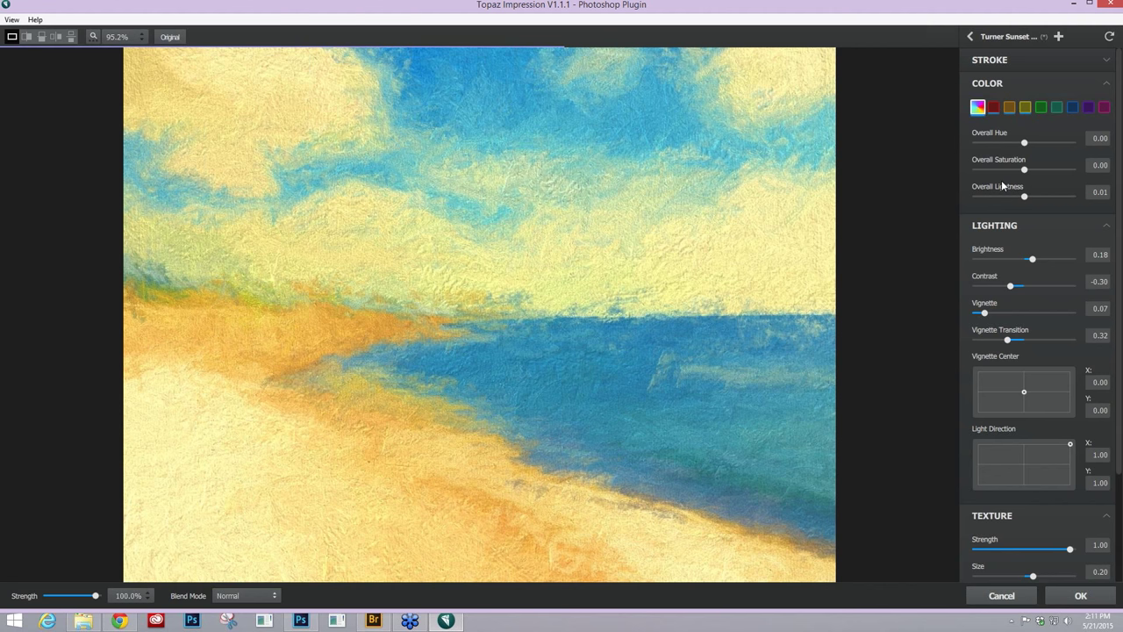
{"action": "left_click", "coordinate": [992, 107]}
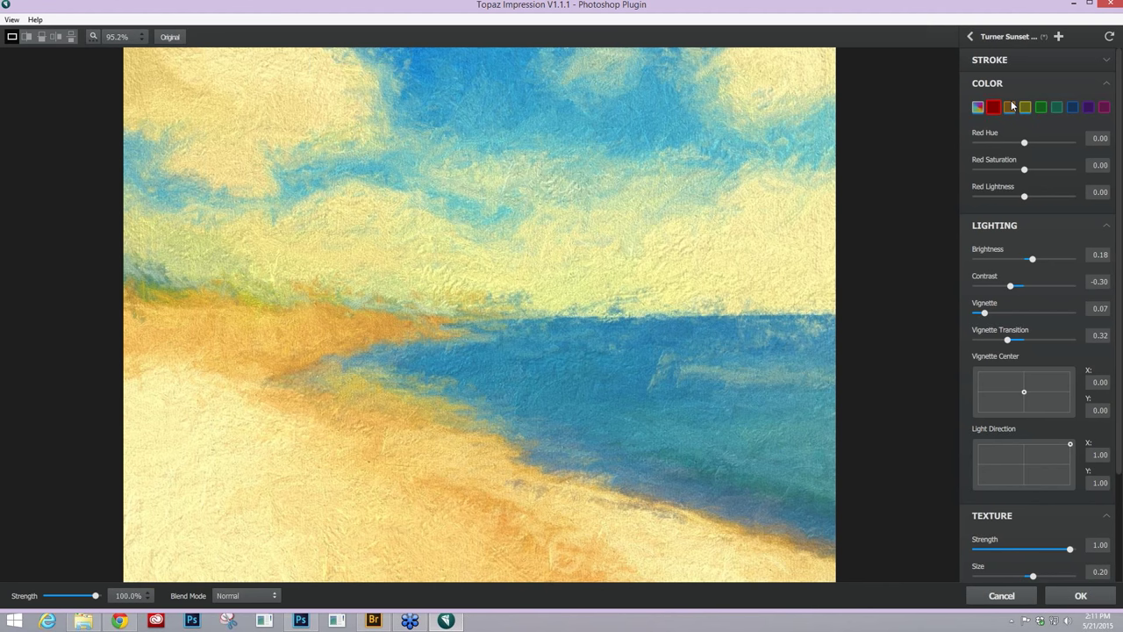
{"action": "left_click", "coordinate": [1007, 108]}
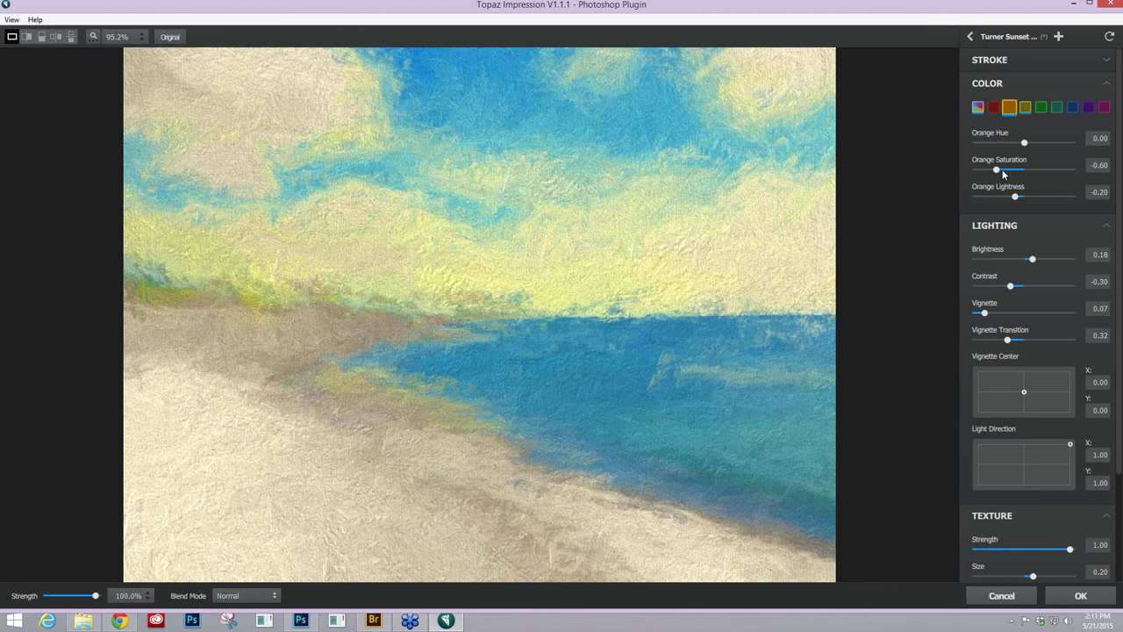
{"action": "left_click", "coordinate": [978, 107]}
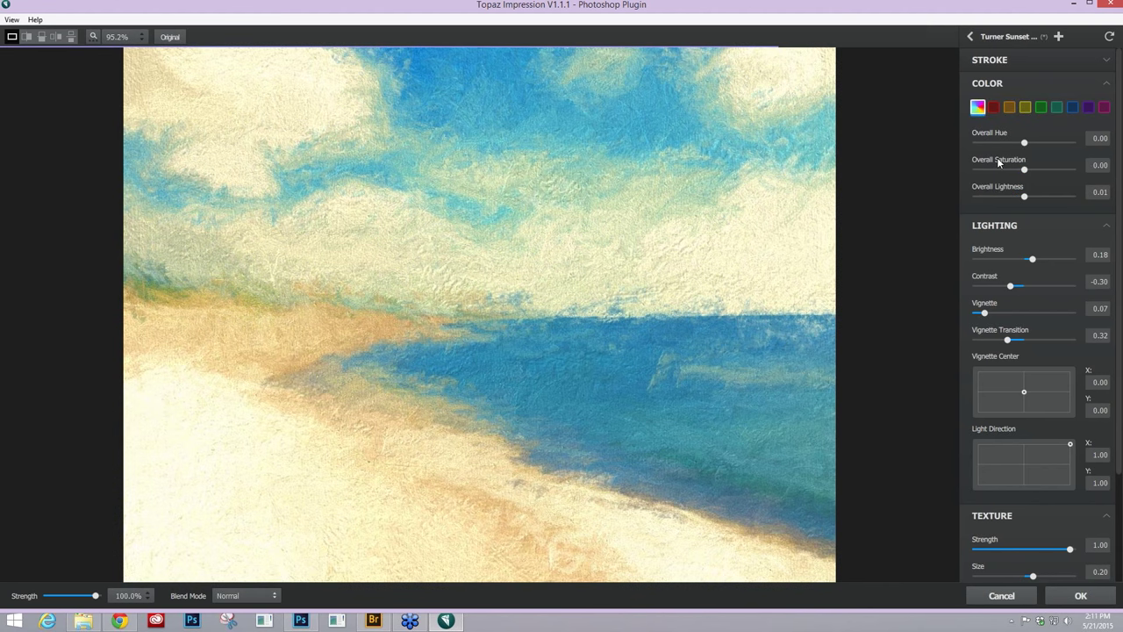
{"action": "left_click_drag", "start_coordinate": [1025, 168], "coordinate": [1032, 169]}
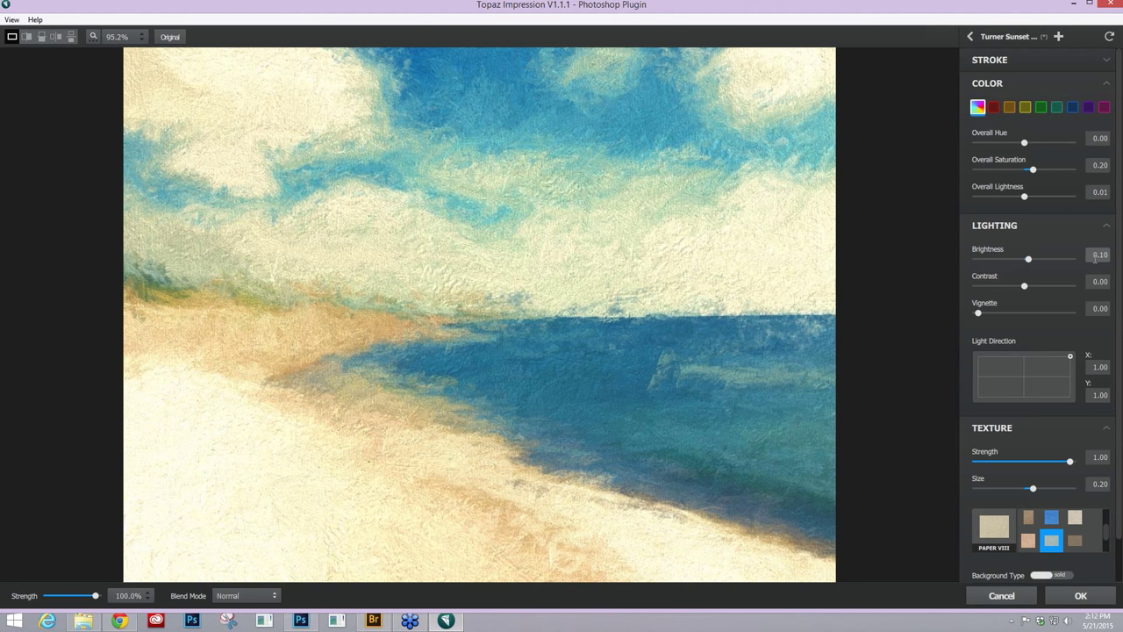
{"action": "left_click_drag", "start_coordinate": [1028, 259], "coordinate": [1025, 260]}
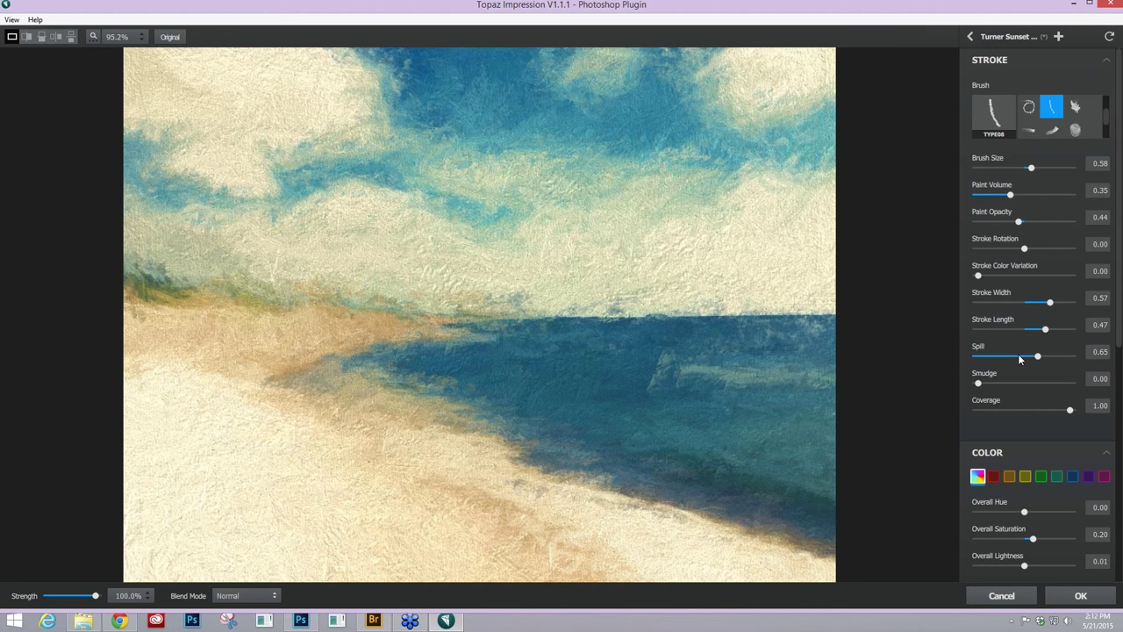
- Drop the Stroke Spill slider to zero, then bring it back to about 0.14
{"action": "left_click_drag", "start_coordinate": [1035, 355], "coordinate": [978, 355]}
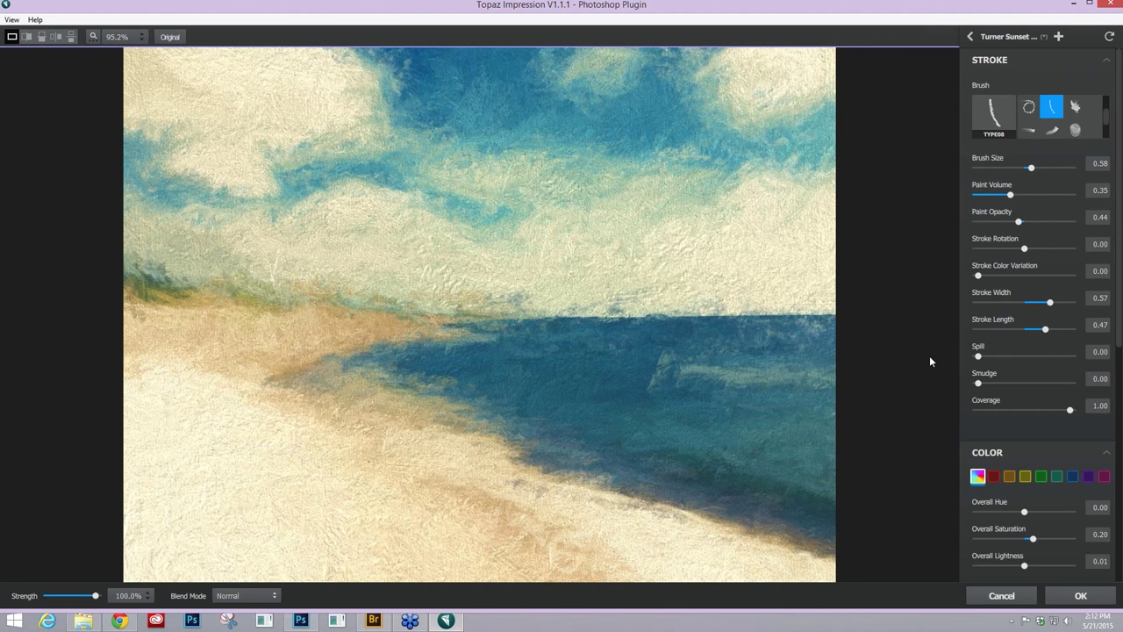
{"action": "left_click_drag", "start_coordinate": [978, 355], "coordinate": [983, 355]}
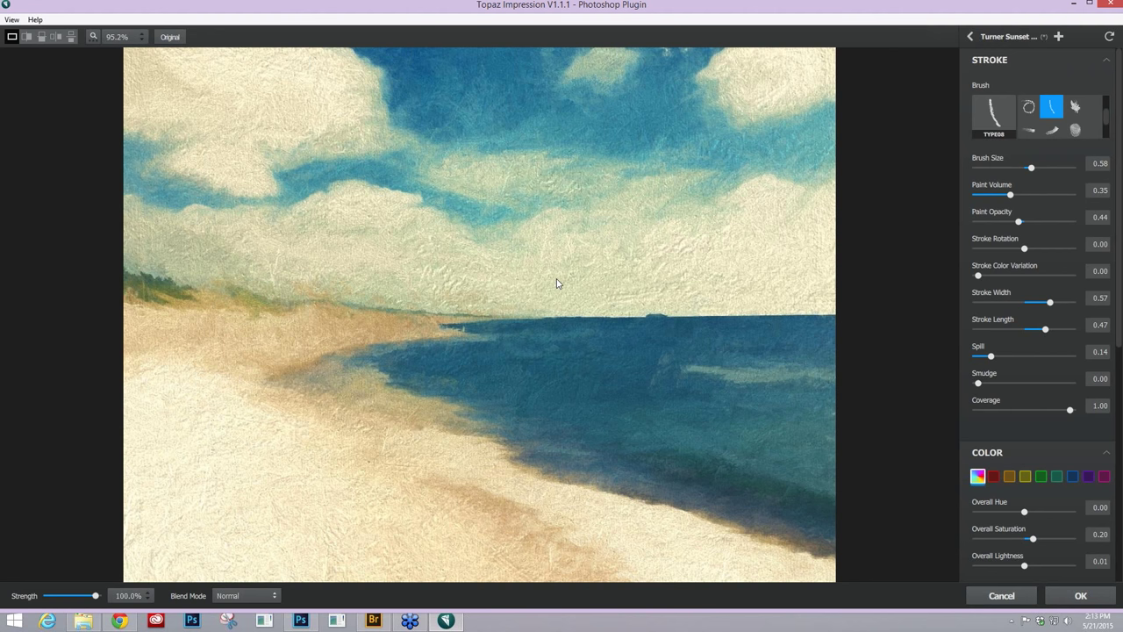
{"action": "mouse_move", "coordinate": [584, 300]}
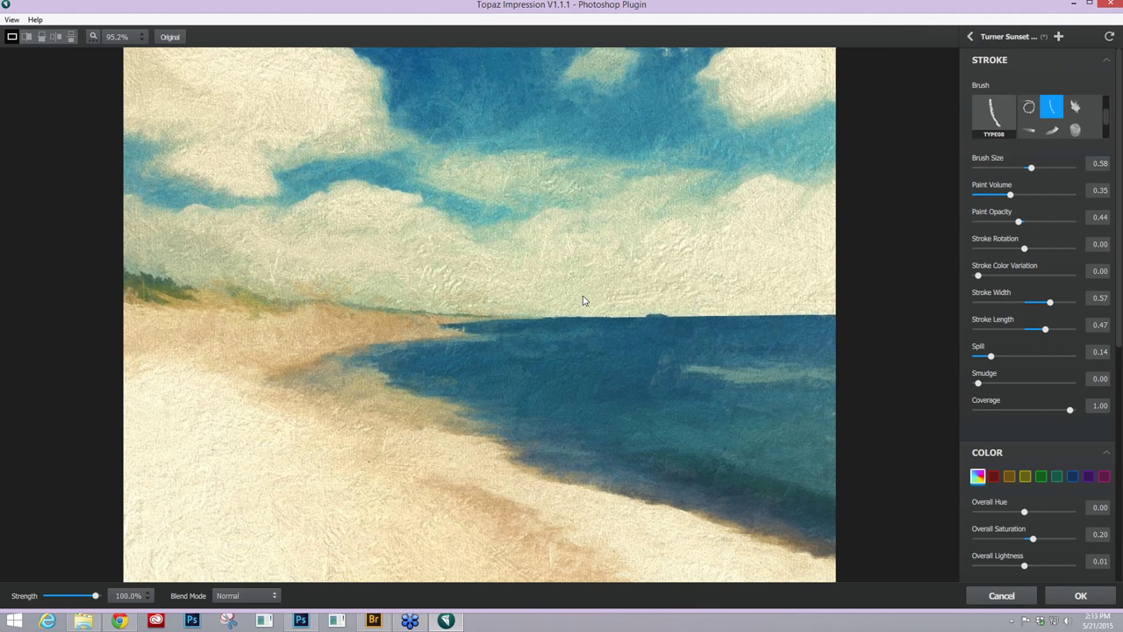
{"action": "mouse_move", "coordinate": [720, 407]}
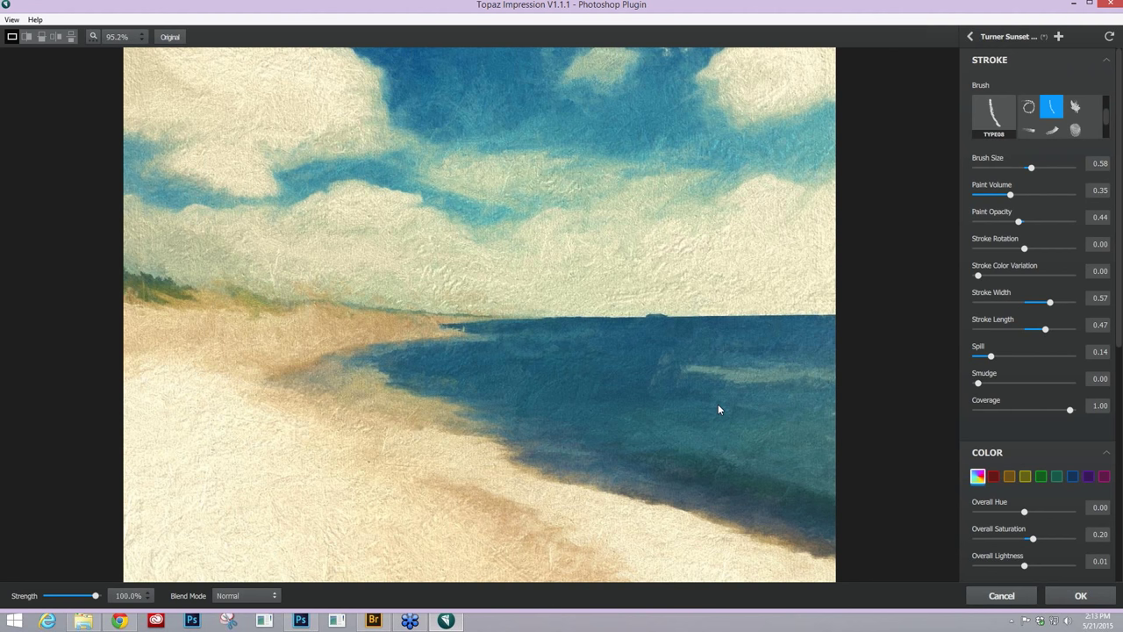
{"action": "mouse_move", "coordinate": [755, 470]}
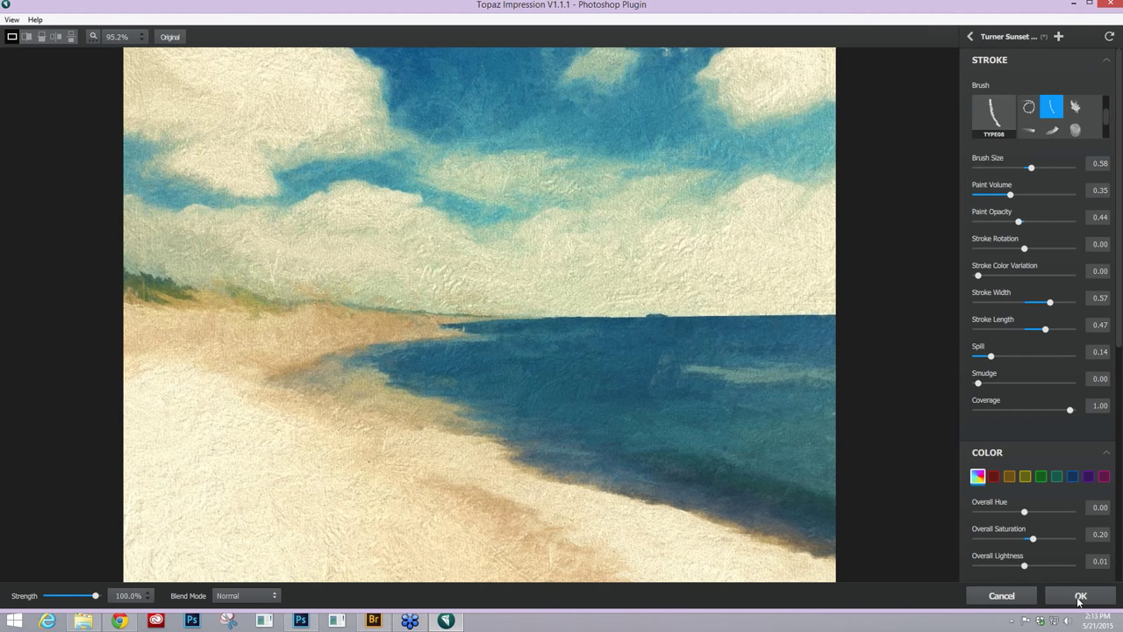
- Apply the beach painting with OK and switch to the mossy oak-tree path photo
{"action": "left_click", "coordinate": [1079, 597]}
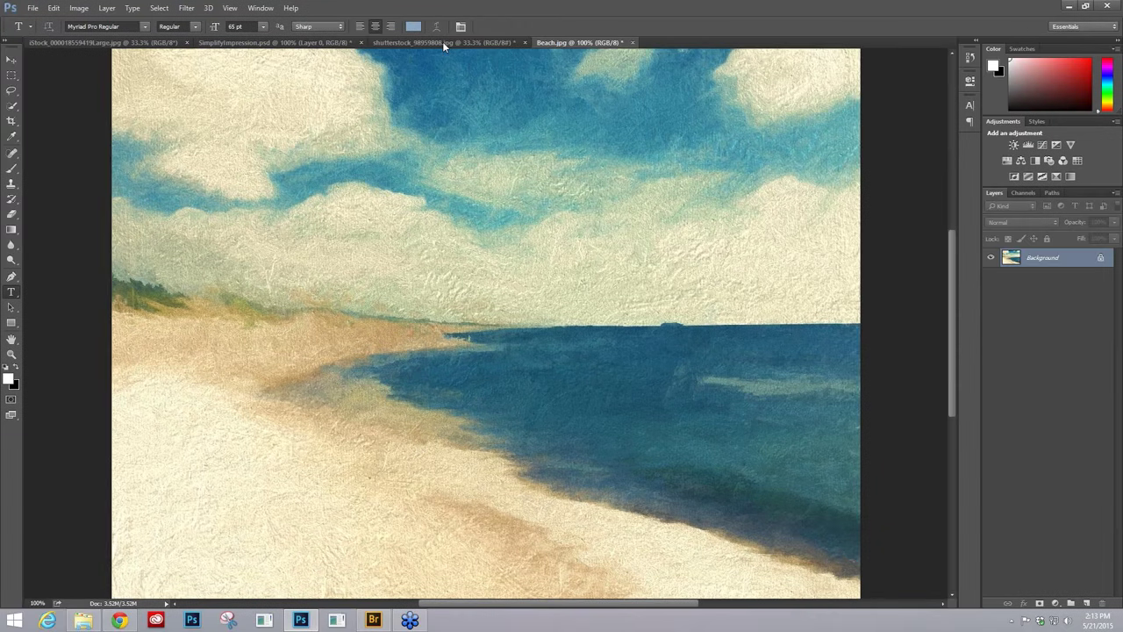
{"action": "left_click", "coordinate": [430, 42]}
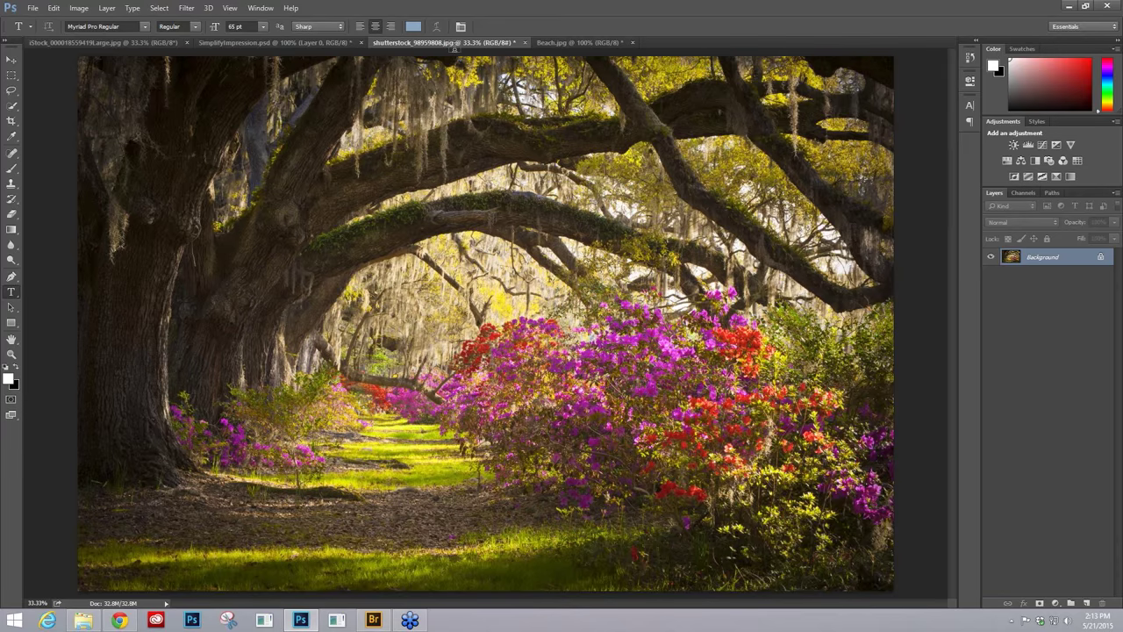
{"action": "mouse_move", "coordinate": [457, 54]}
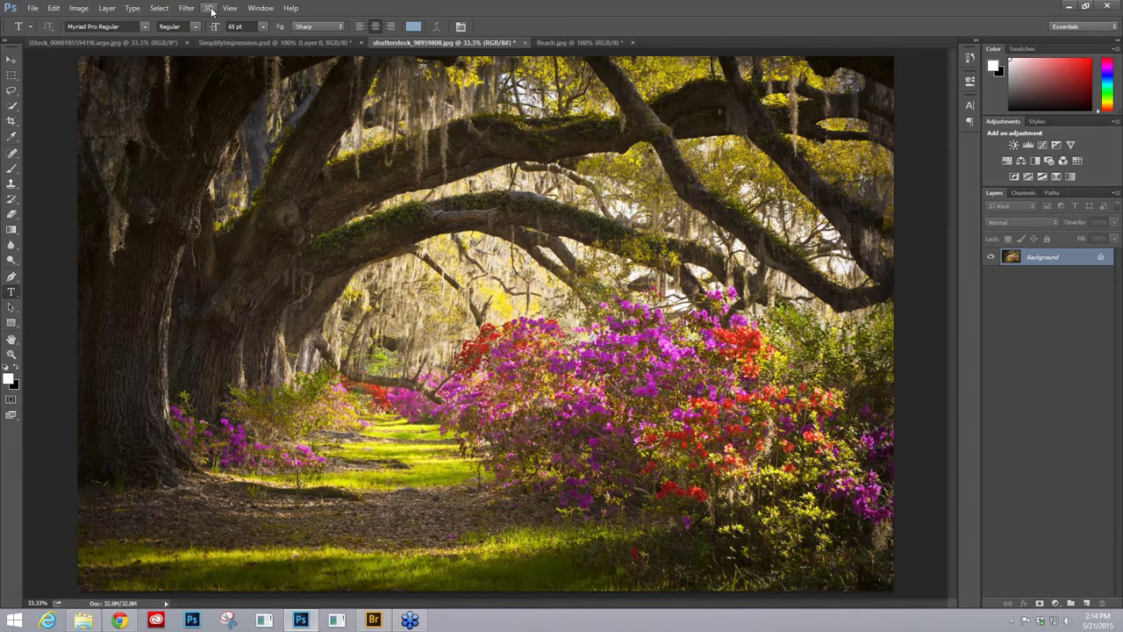
{"action": "mouse_move", "coordinate": [312, 37]}
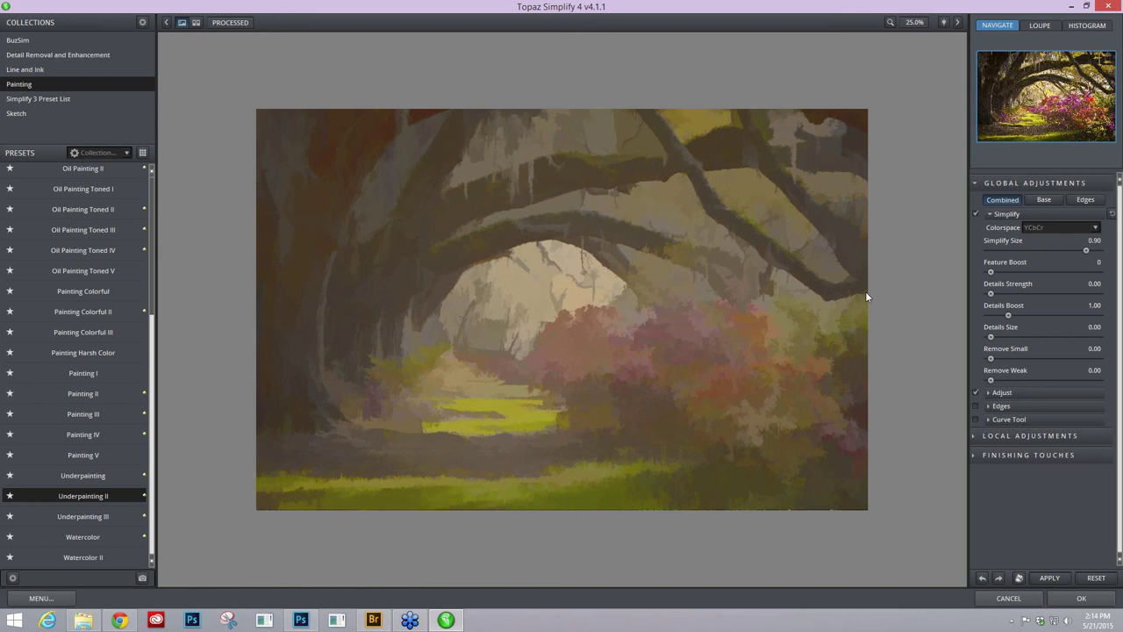
- Raise Brightness, Saturation Boost, Dynamics and Structure on Underpainting II and apply it
{"action": "left_click", "coordinate": [993, 393]}
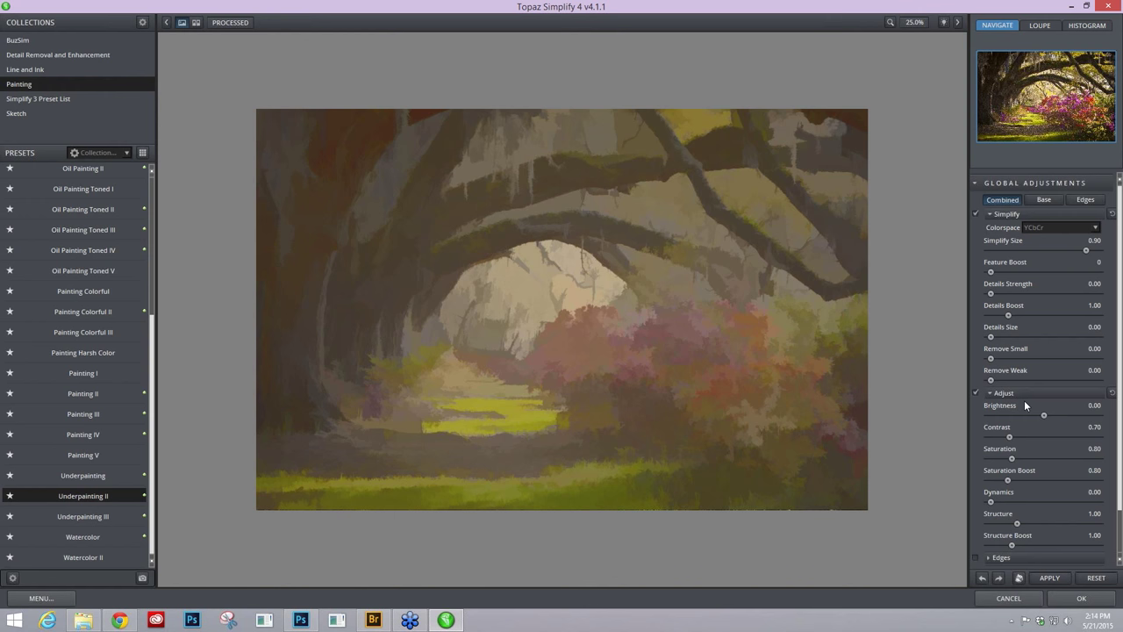
{"action": "left_click_drag", "start_coordinate": [1009, 435], "coordinate": [1044, 435]}
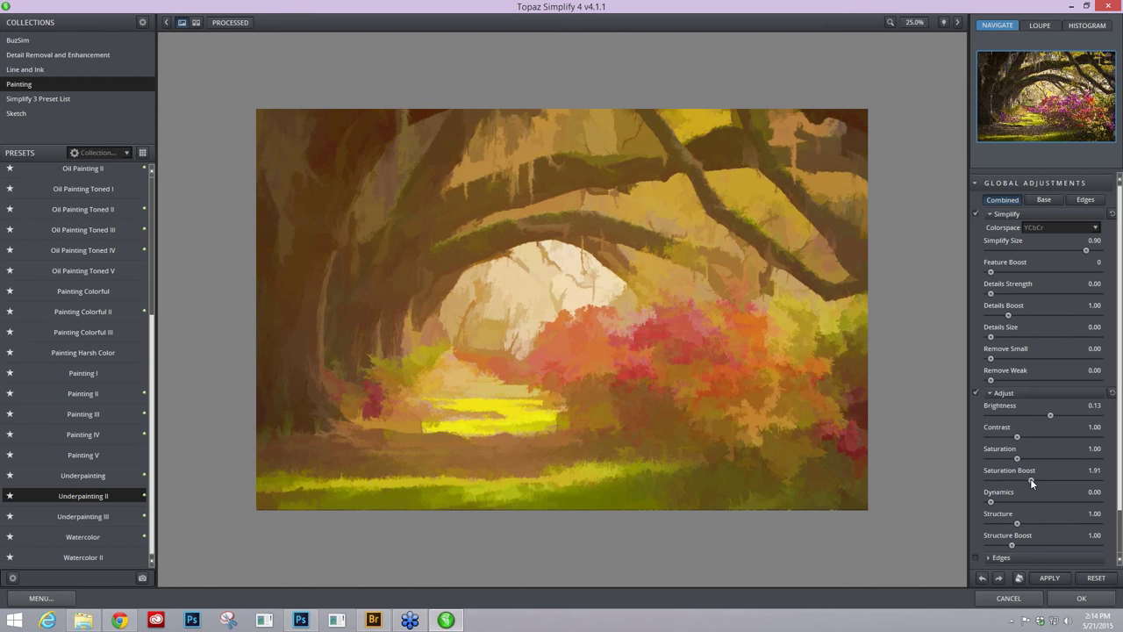
{"action": "mouse_move", "coordinate": [727, 339]}
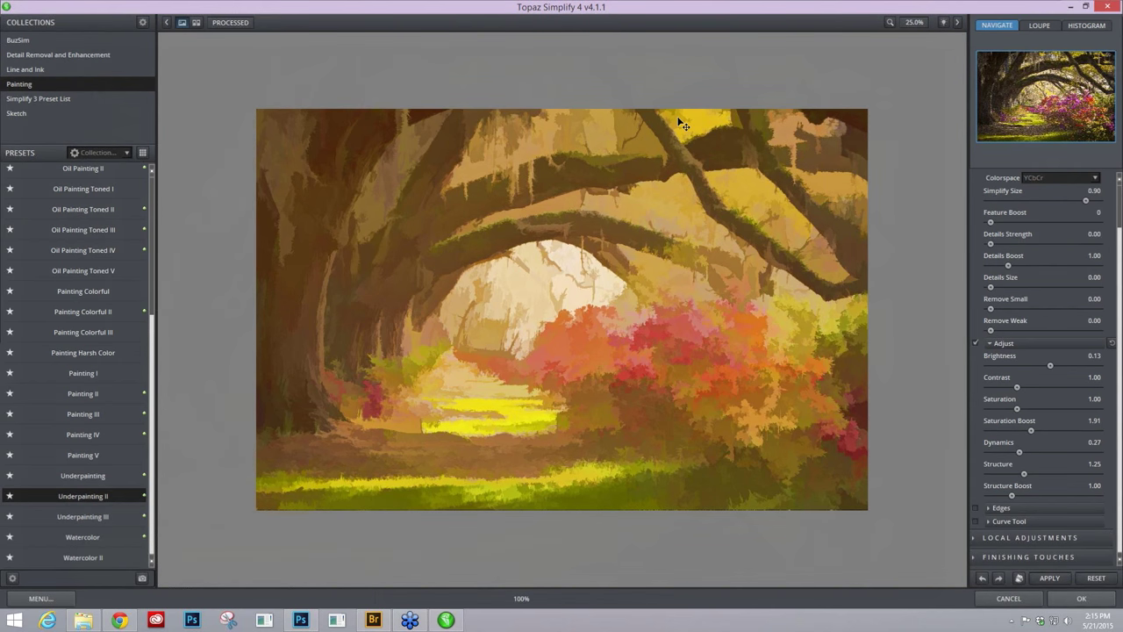
{"action": "left_click", "coordinate": [200, 252]}
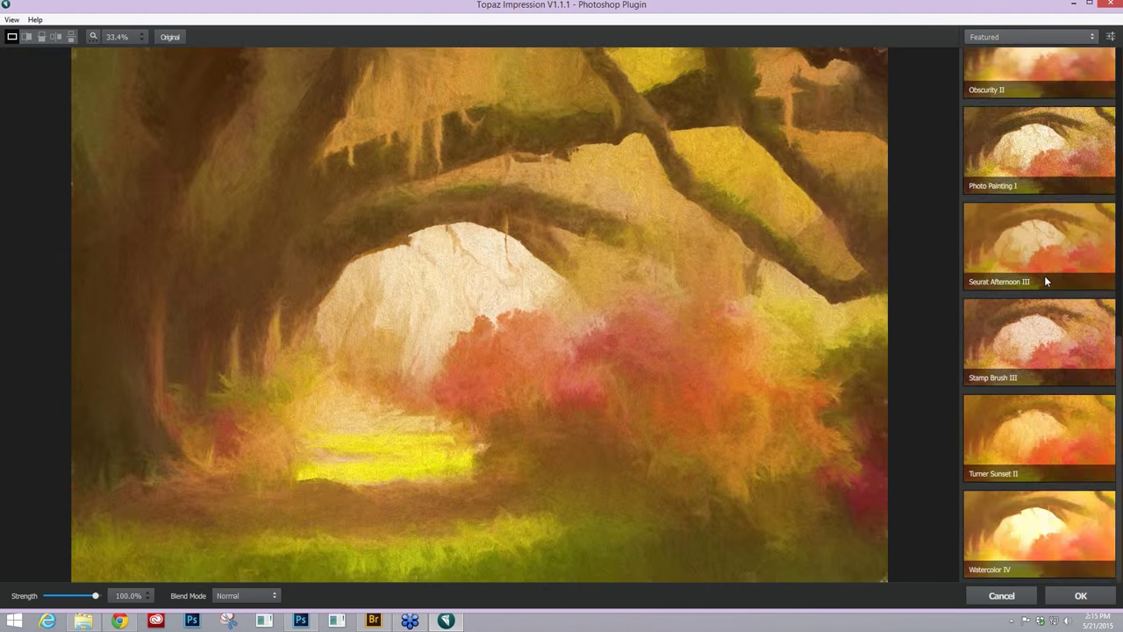
- Choose the Seurat Afternoon III preset from the Featured list
{"action": "left_click", "coordinate": [1038, 246]}
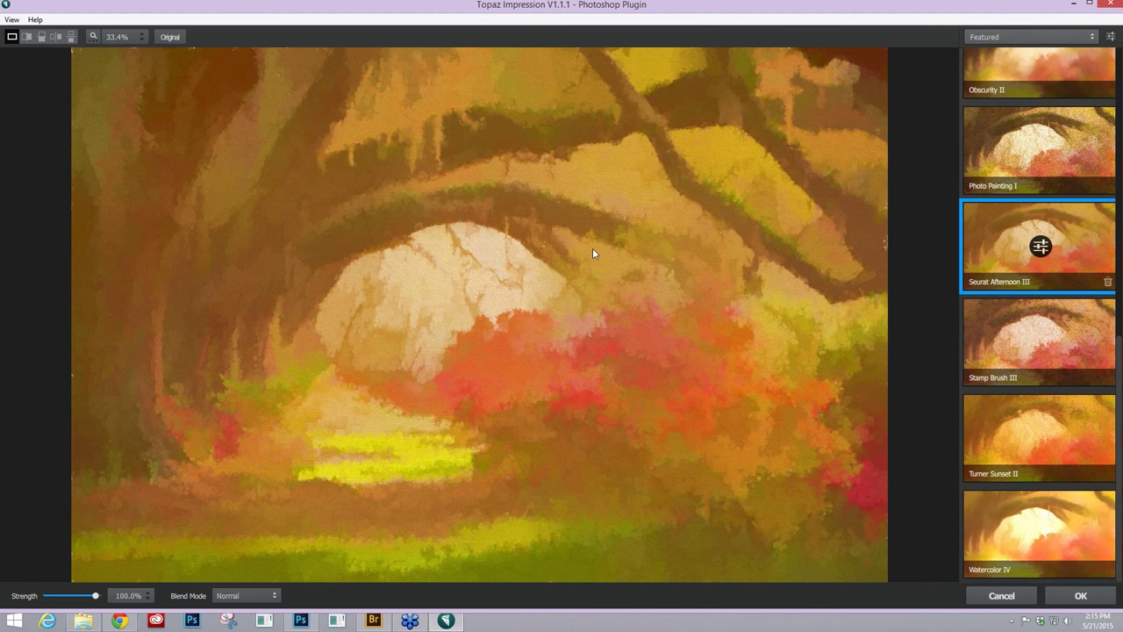
{"action": "mouse_move", "coordinate": [567, 341]}
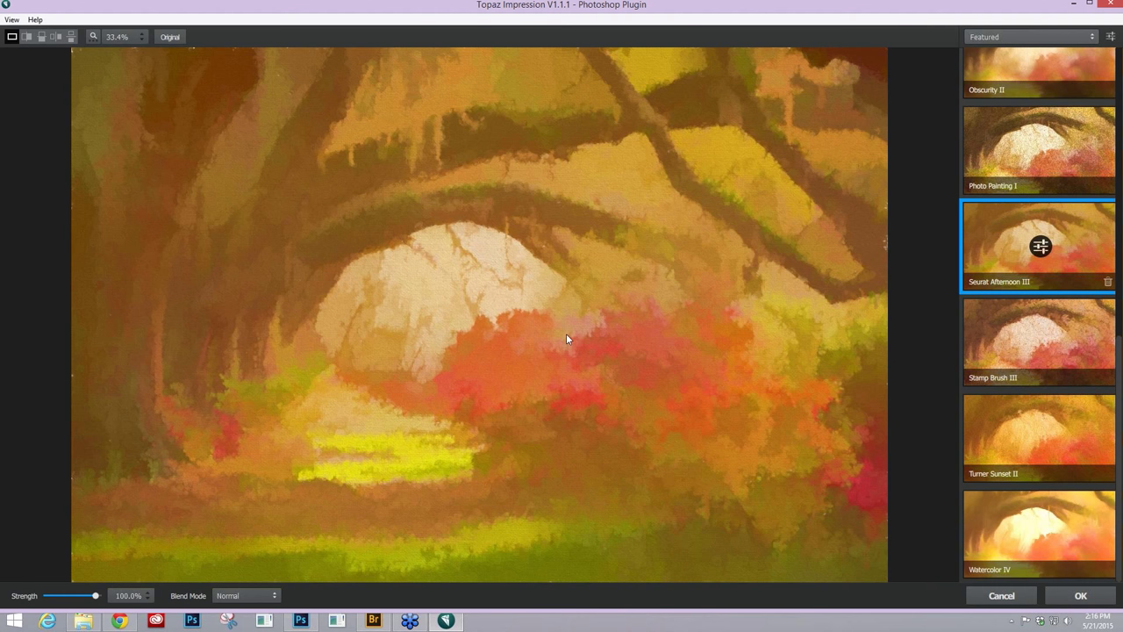